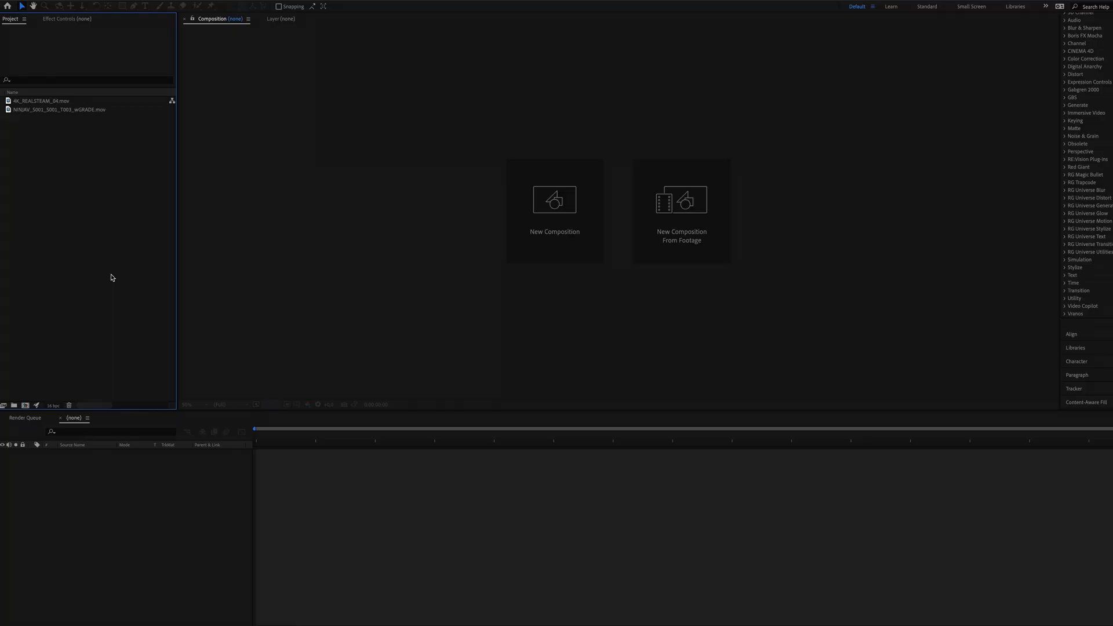
pyautogui.moveTo(109, 290)
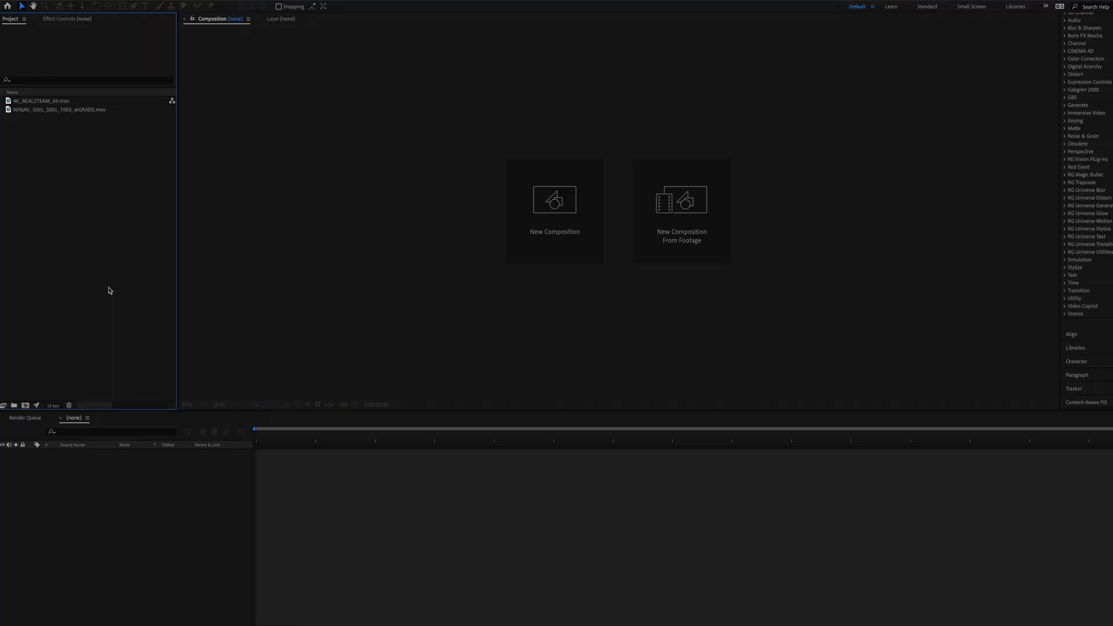
pyautogui.moveTo(70, 104)
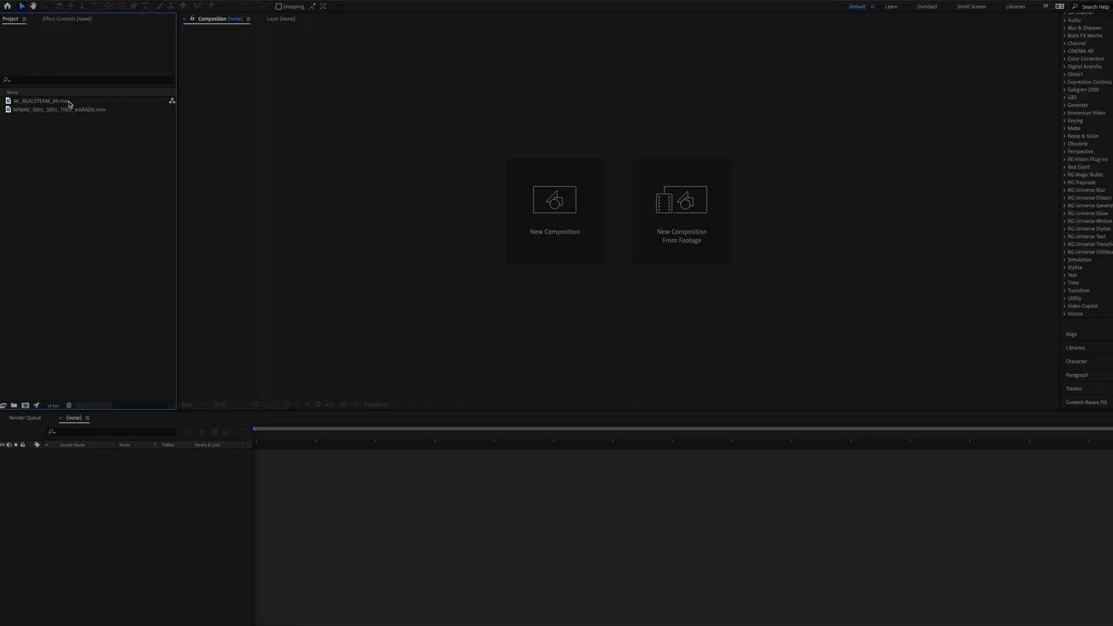
# - Create a composition from the NINJAV_S001_S001_T003_wGRADE clip of the man with the mug
pyautogui.click(42, 101)
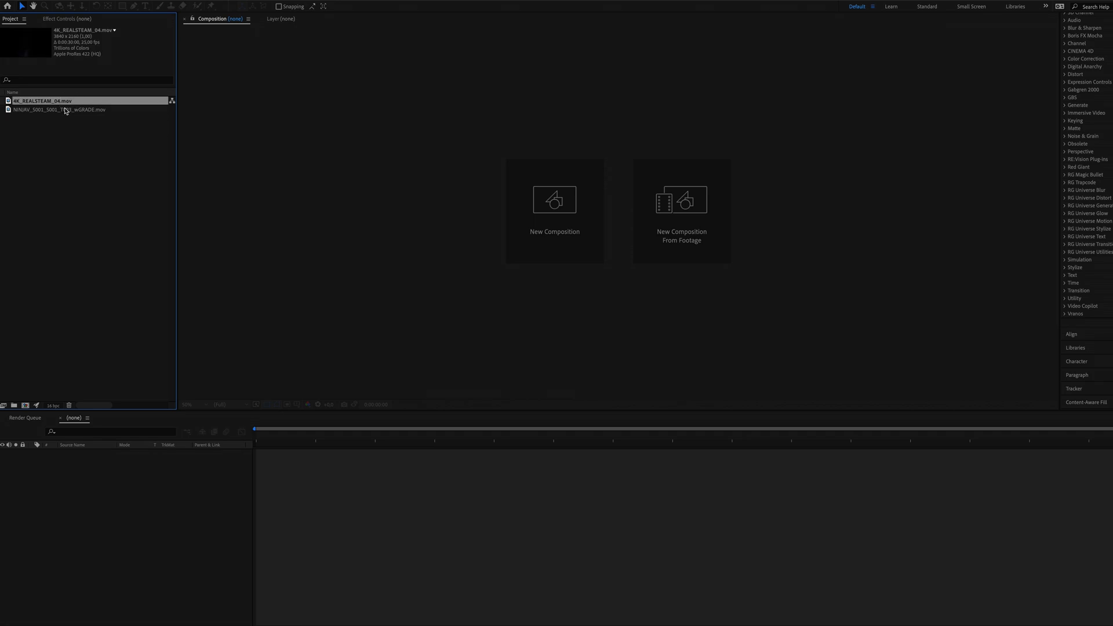
pyautogui.click(60, 109)
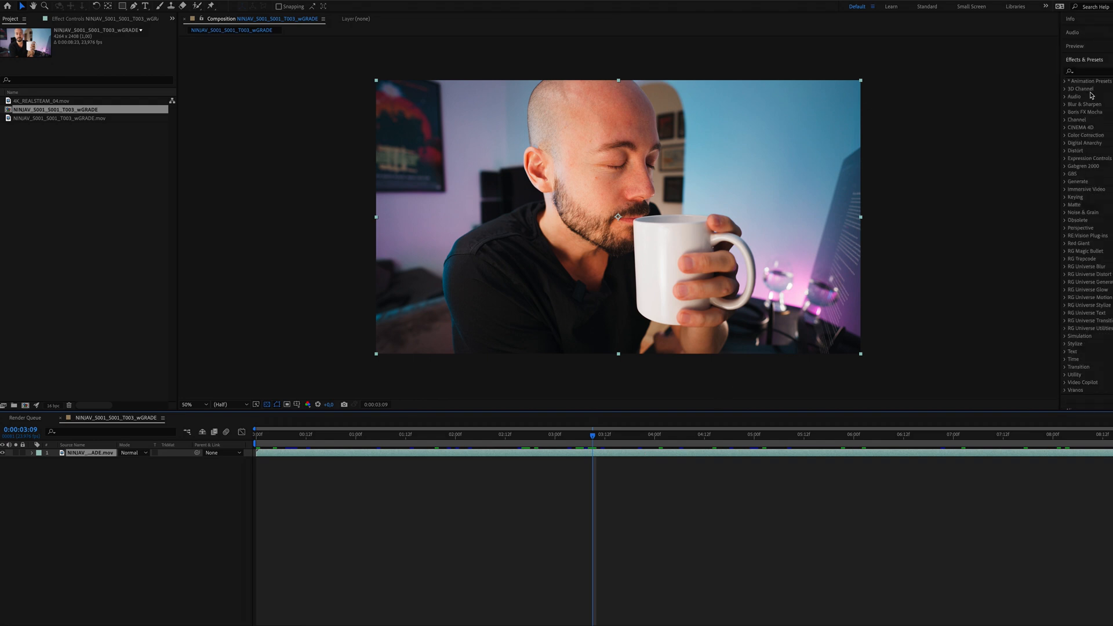
# - Search Effects & Presets for 'mocha' and apply Mocha AE to the mug layer
pyautogui.click(1086, 71)
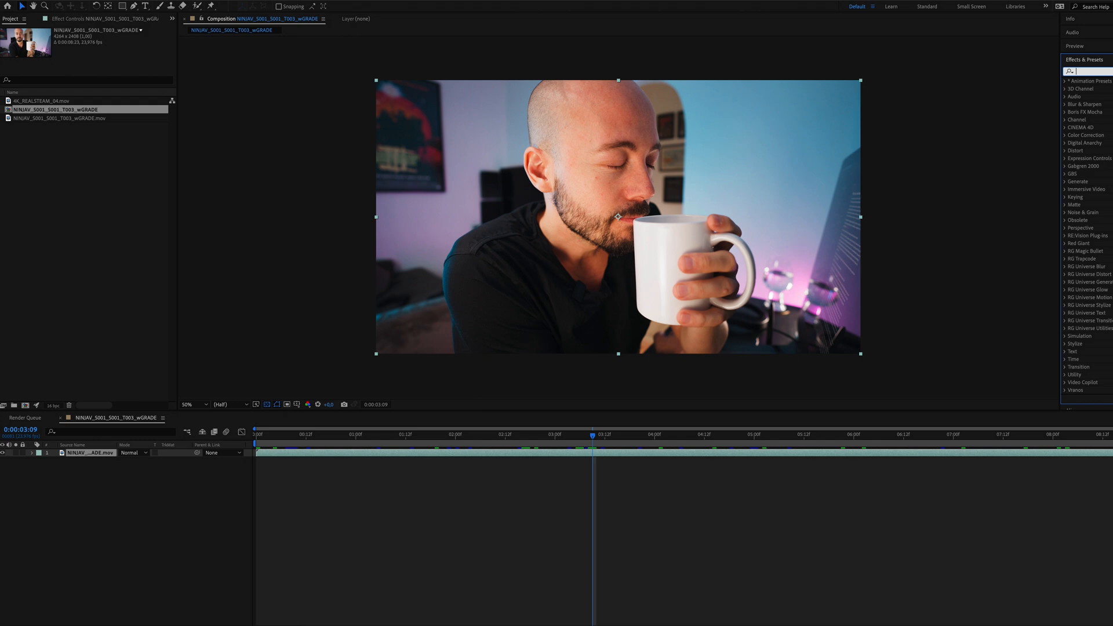
pyautogui.write('mocha')
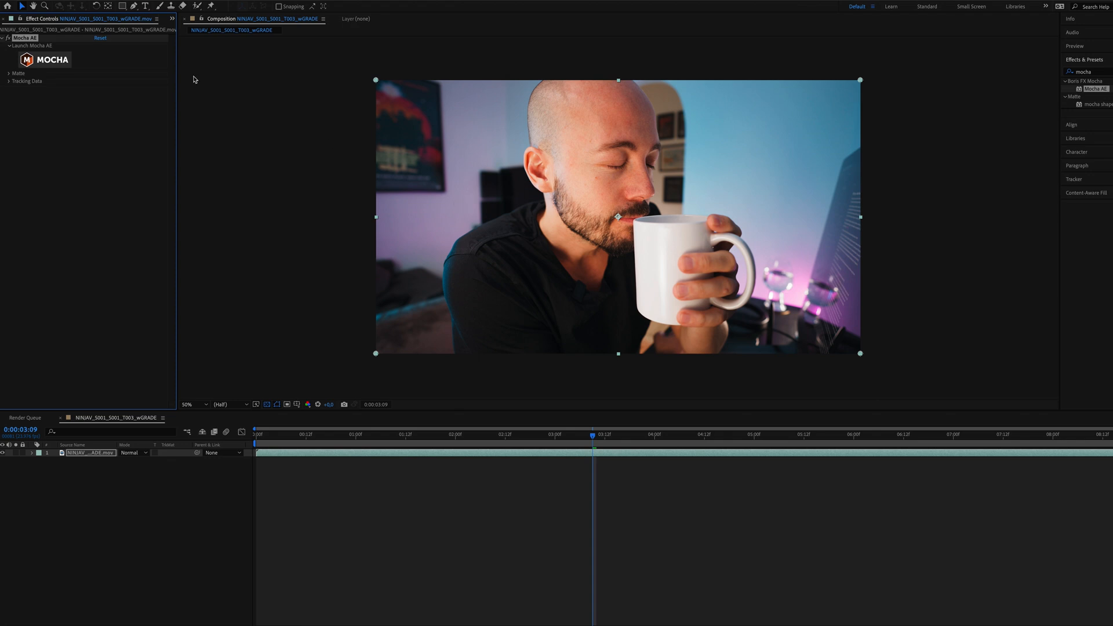
pyautogui.moveTo(28, 130)
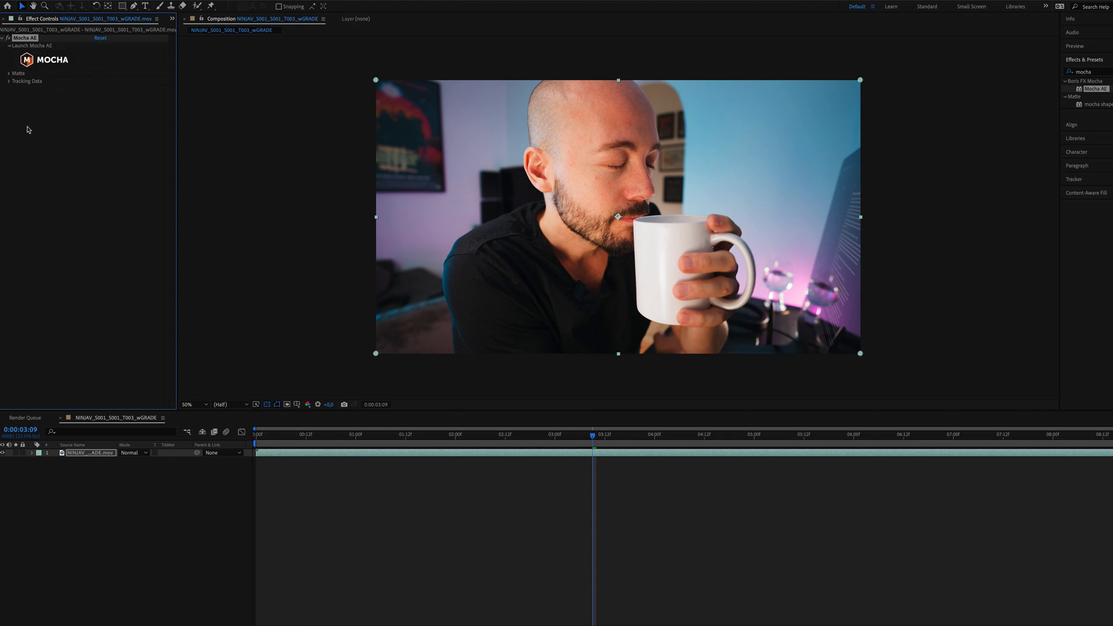
pyautogui.moveTo(503, 161)
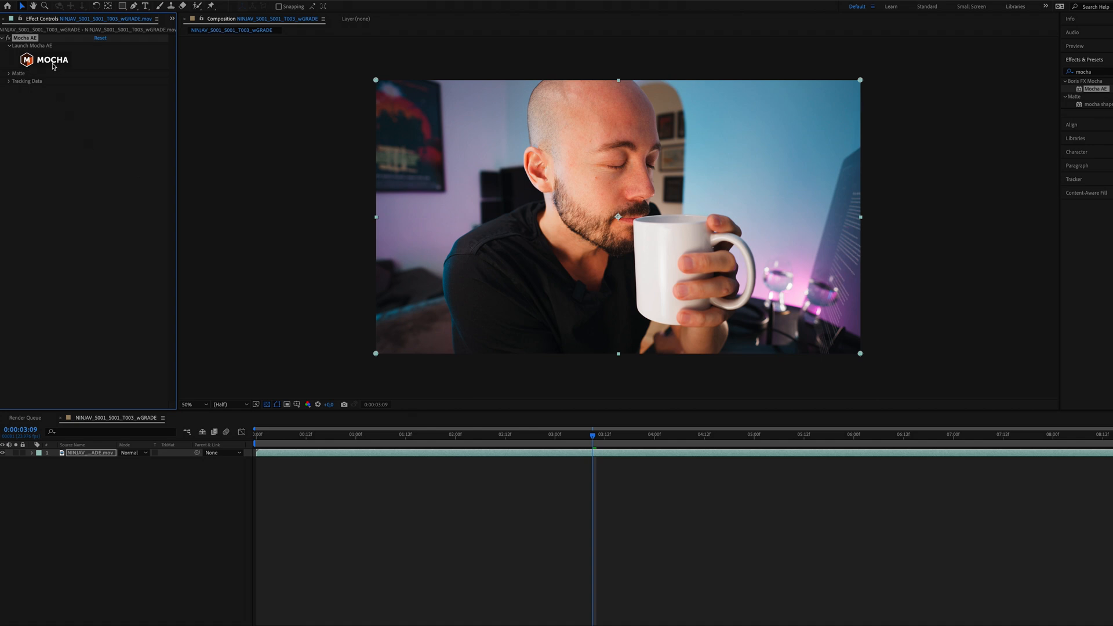
# - Launch Mocha AE, dismiss the thank-you and splash screens, and scrub to the tracking start frame
pyautogui.click(29, 46)
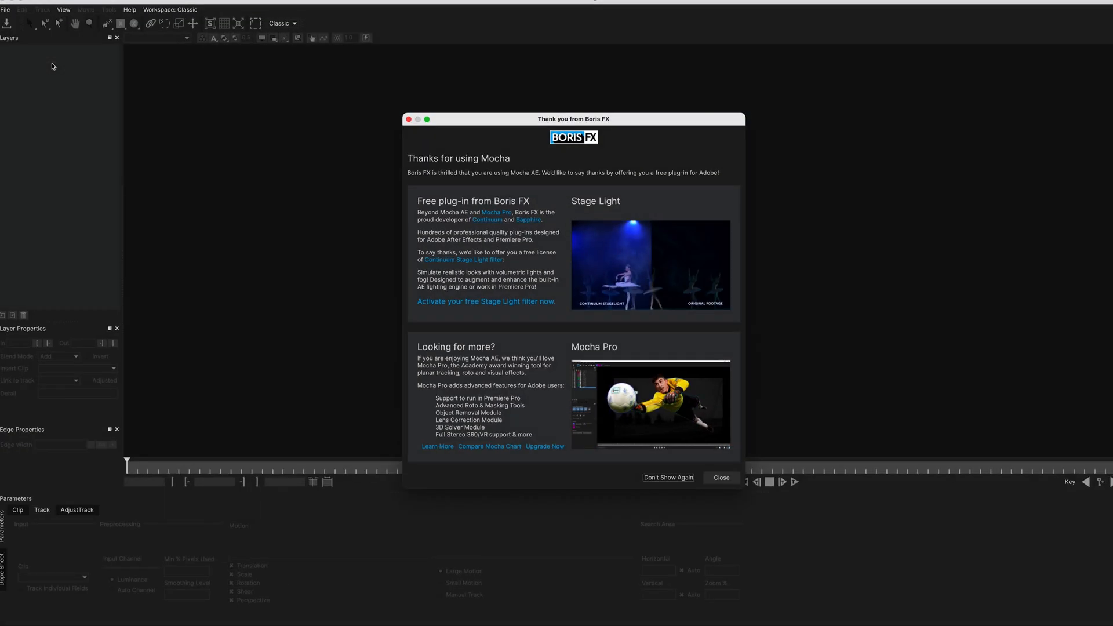
pyautogui.click(720, 477)
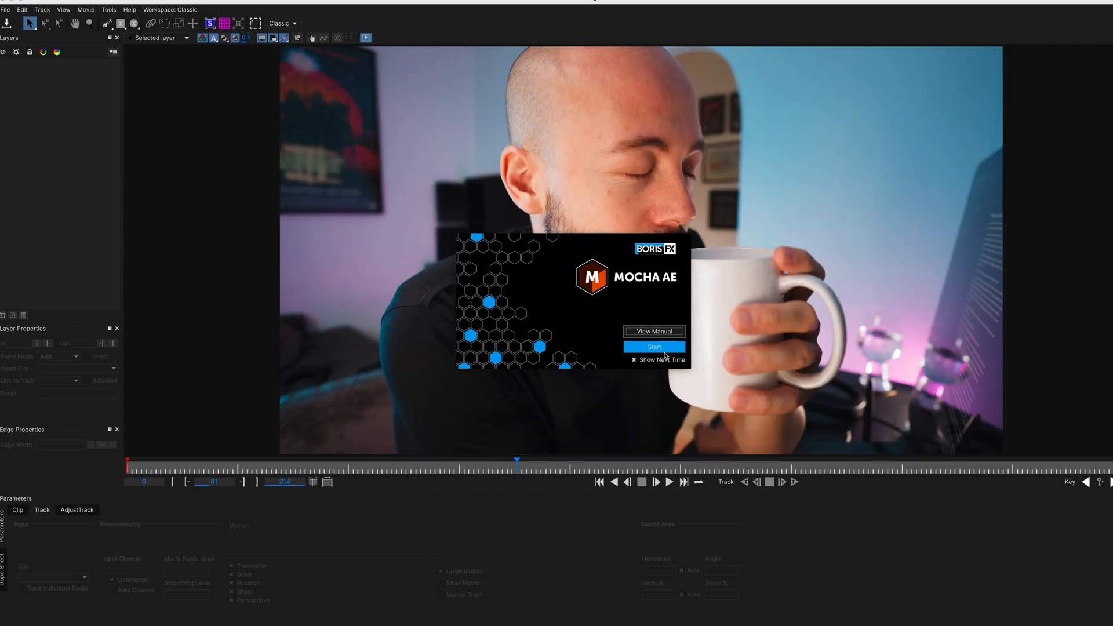
pyautogui.click(653, 347)
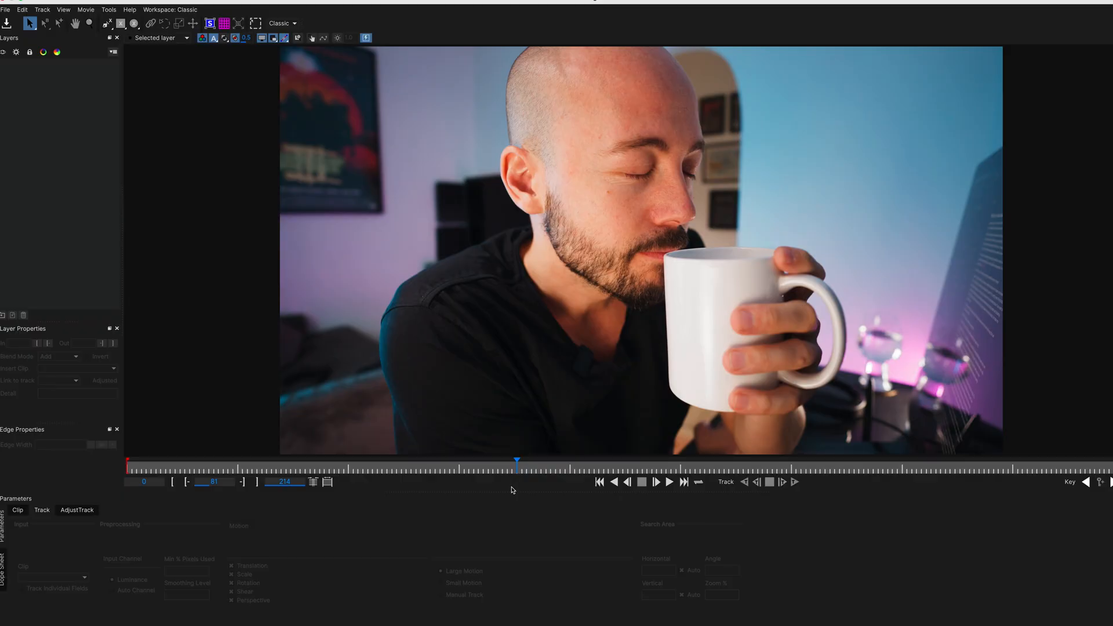
pyautogui.moveTo(516, 459); pyautogui.dragTo(540, 459)
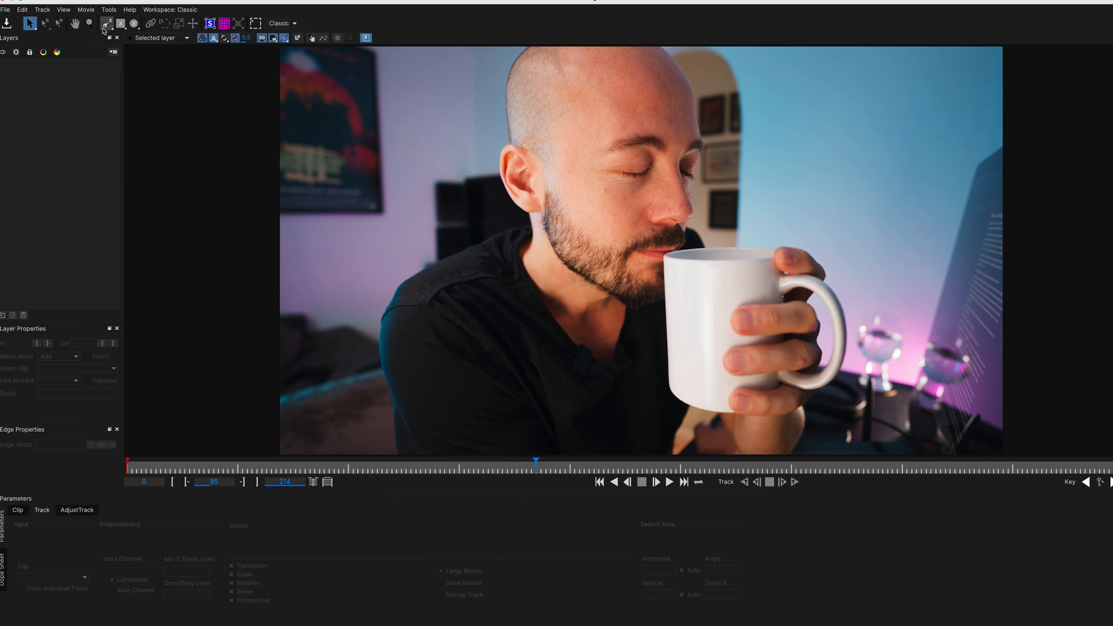
# - Draw an X-Spline outline along the mug's left edge, bottom and under the hand
pyautogui.click(107, 24)
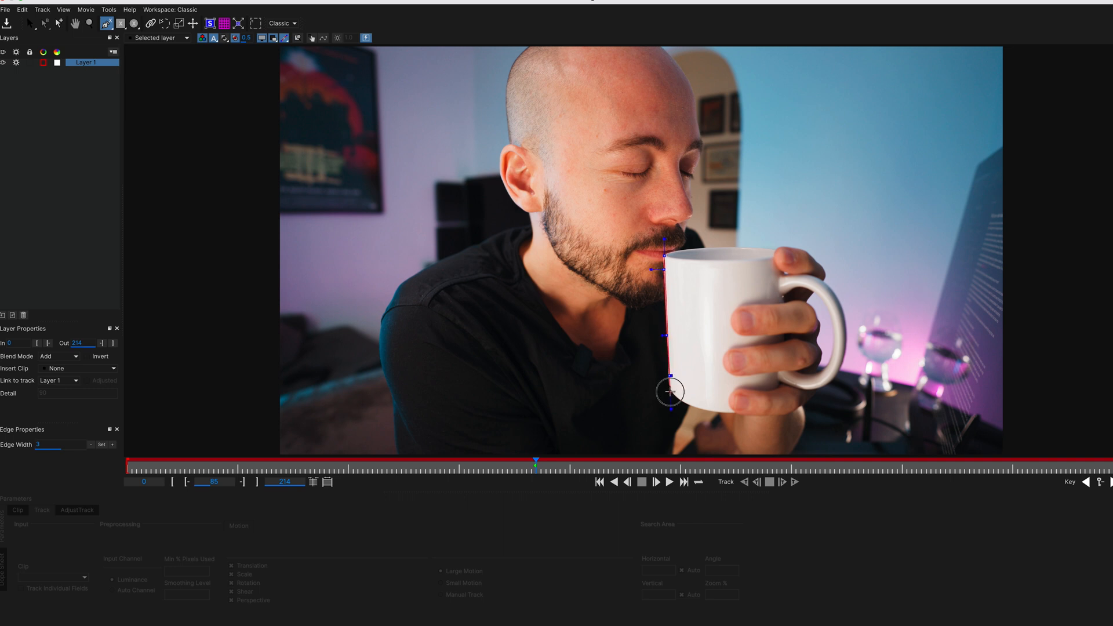
pyautogui.moveTo(667, 392); pyautogui.dragTo(744, 416)
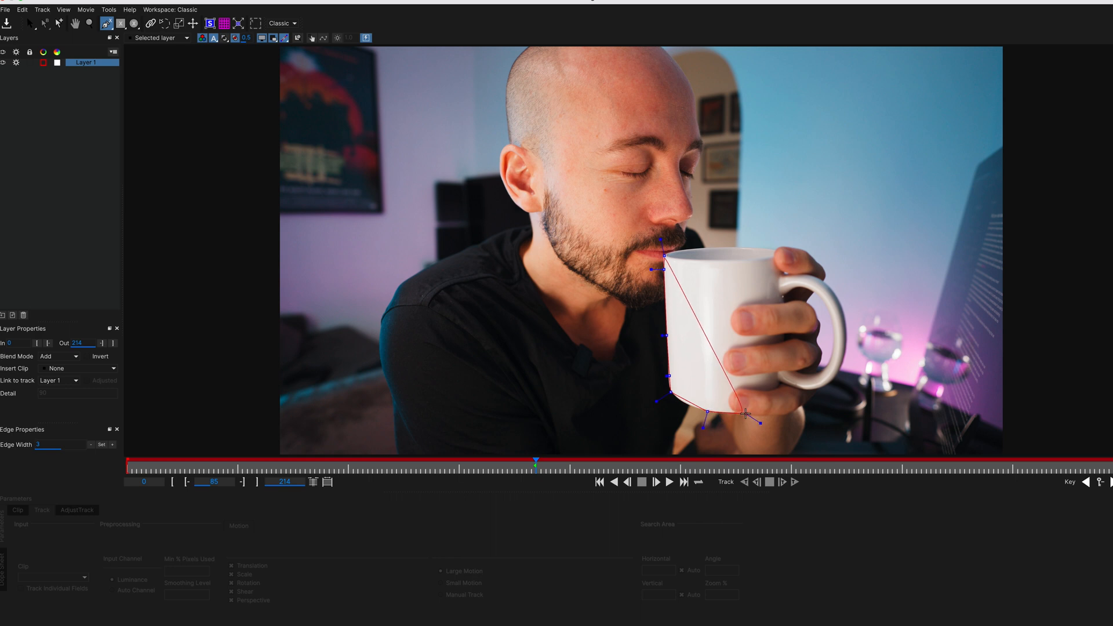
pyautogui.moveTo(745, 417); pyautogui.dragTo(807, 404)
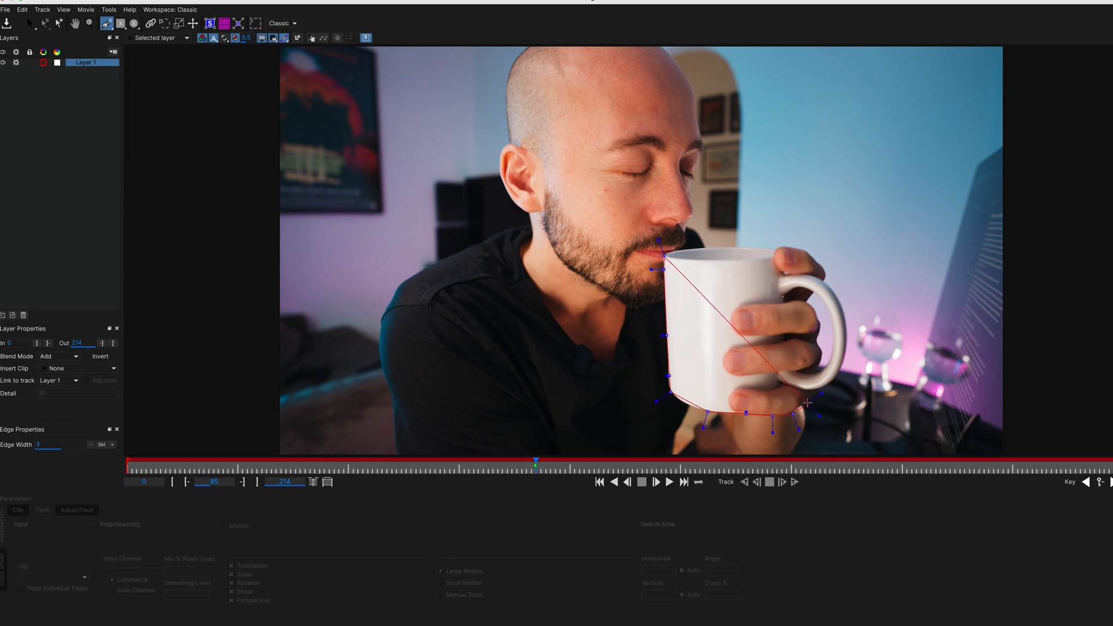
pyautogui.moveTo(805, 401); pyautogui.dragTo(838, 348)
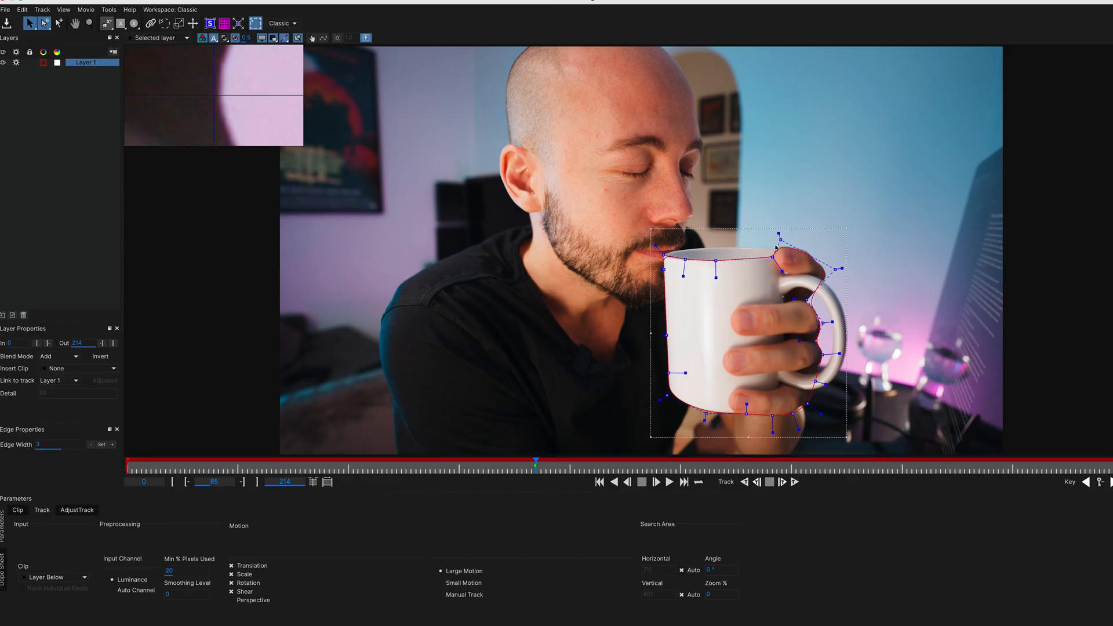
pyautogui.moveTo(756, 260)
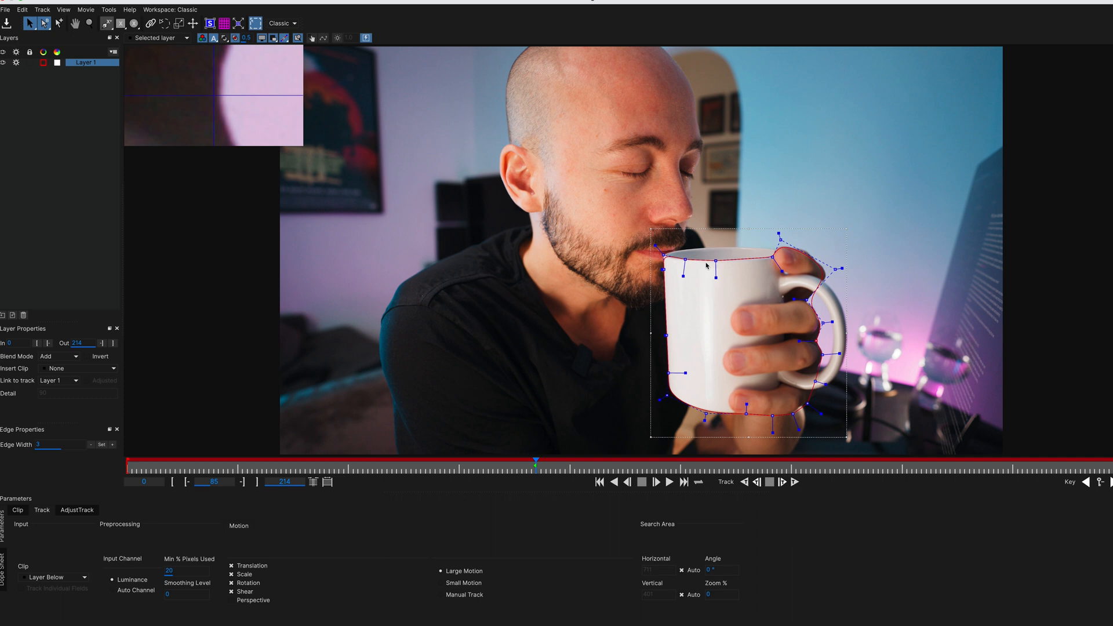
pyautogui.moveTo(771, 248)
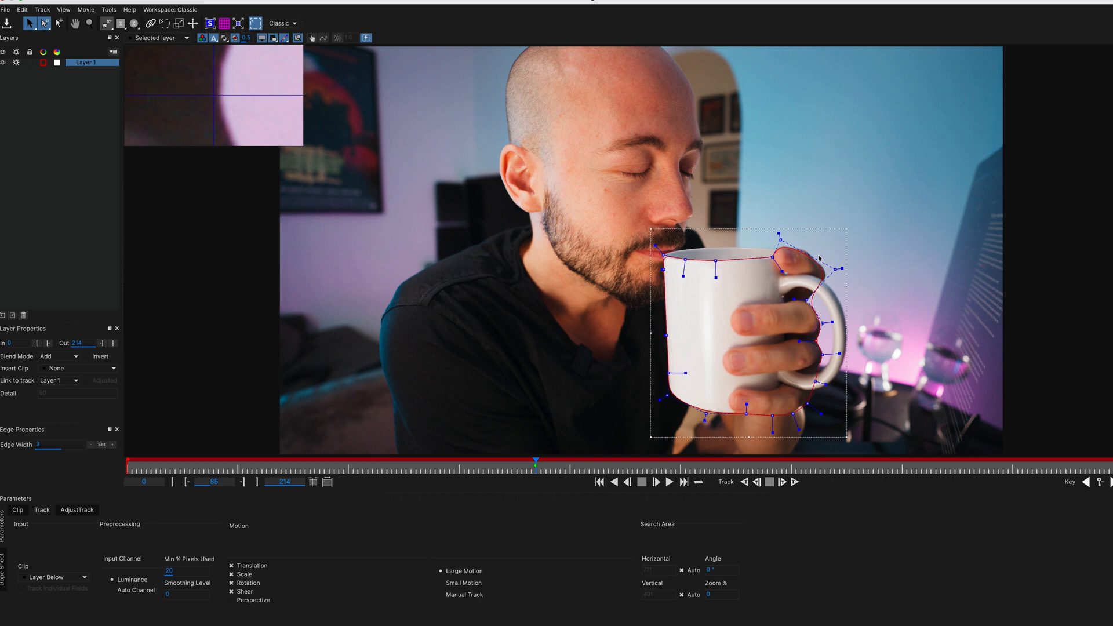
pyautogui.moveTo(821, 257)
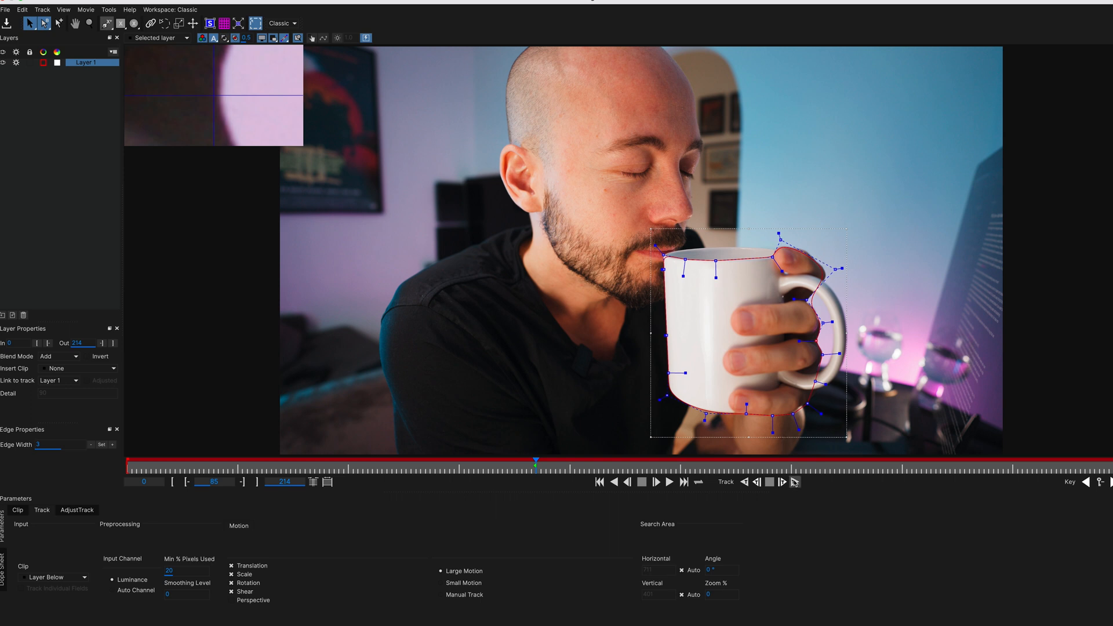
pyautogui.moveTo(794, 481)
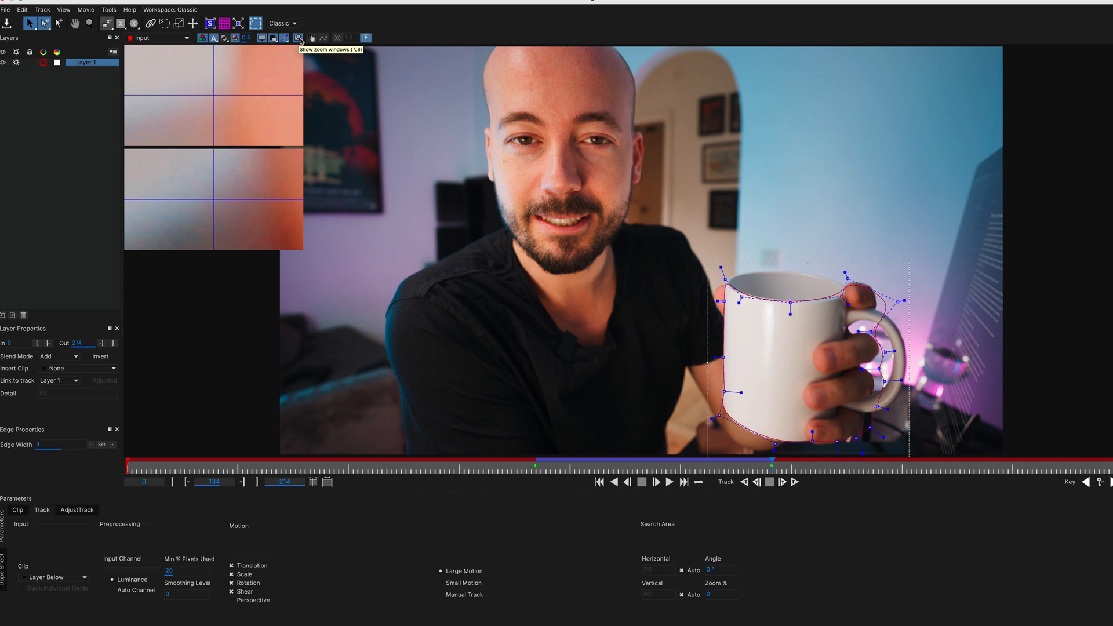
pyautogui.moveTo(244, 149)
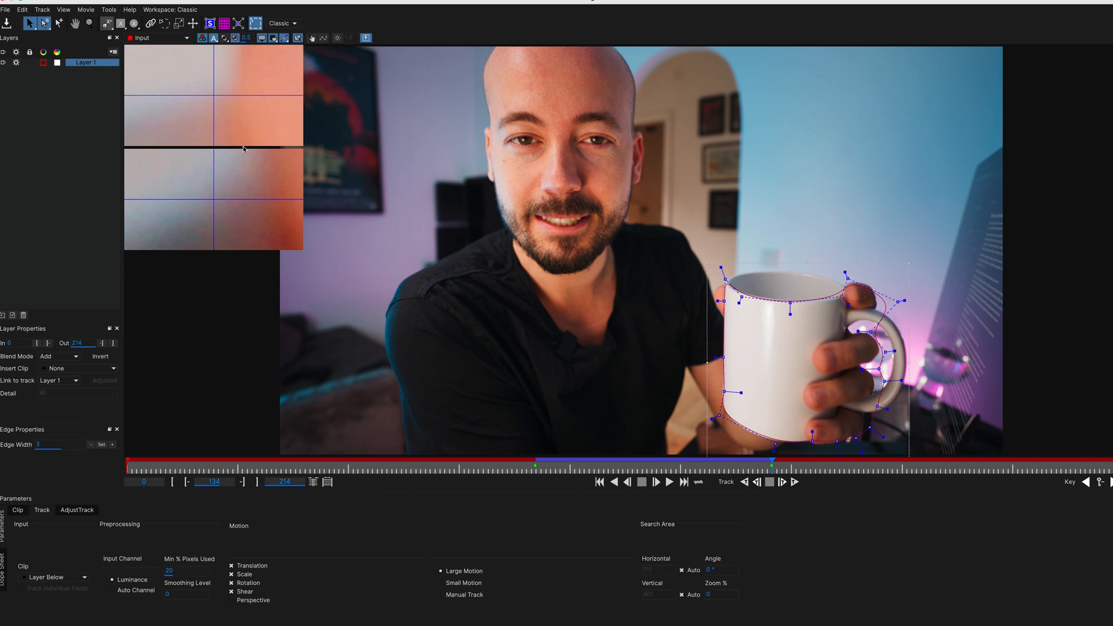
pyautogui.moveTo(329, 195)
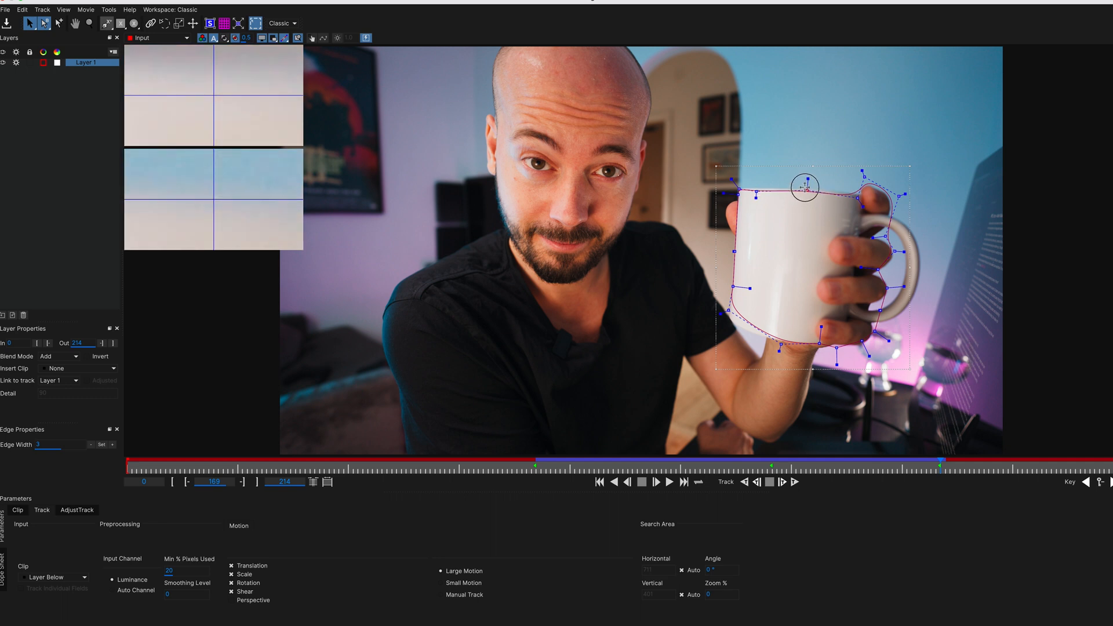
# - Refit the spline to the mug rim, hand and left side, then track forward and review
pyautogui.moveTo(804, 186); pyautogui.dragTo(863, 179)
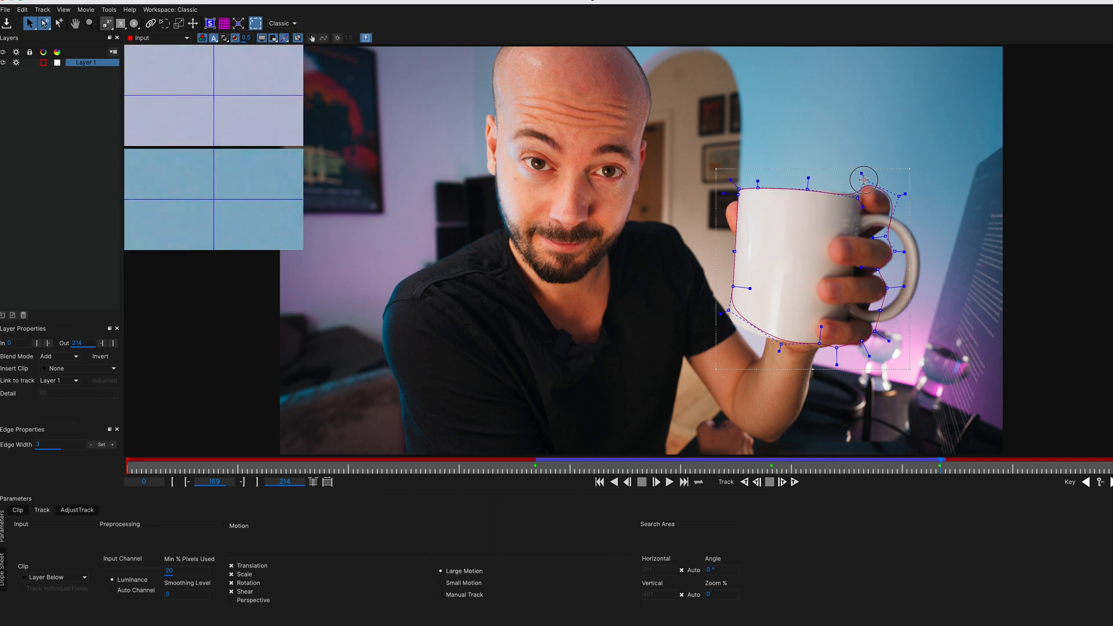
pyautogui.moveTo(864, 179); pyautogui.dragTo(731, 294)
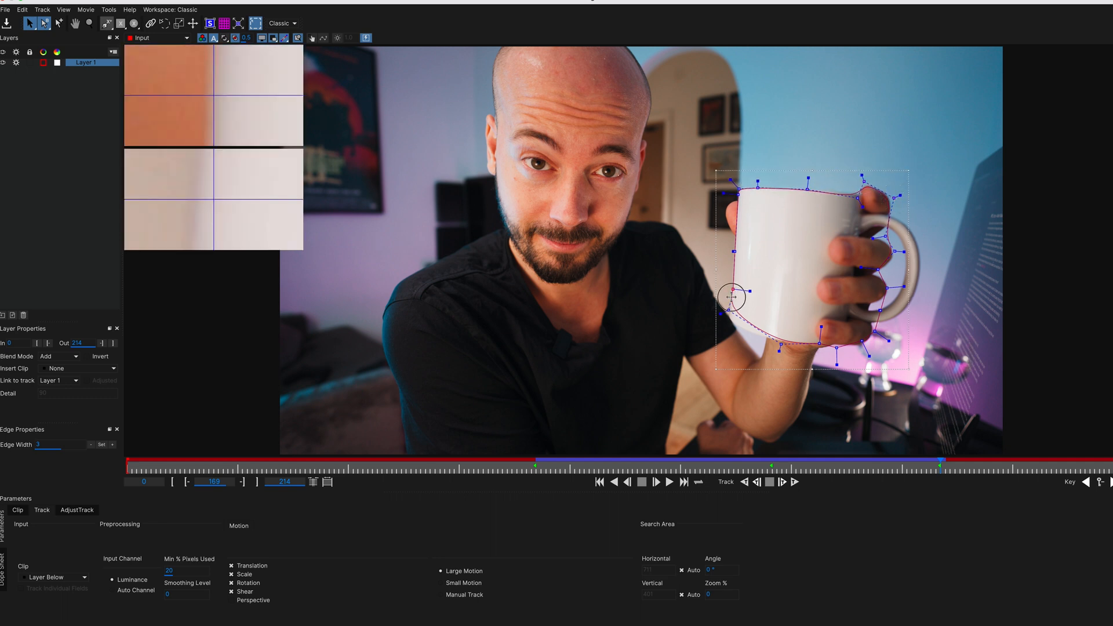
pyautogui.moveTo(731, 297); pyautogui.dragTo(724, 322)
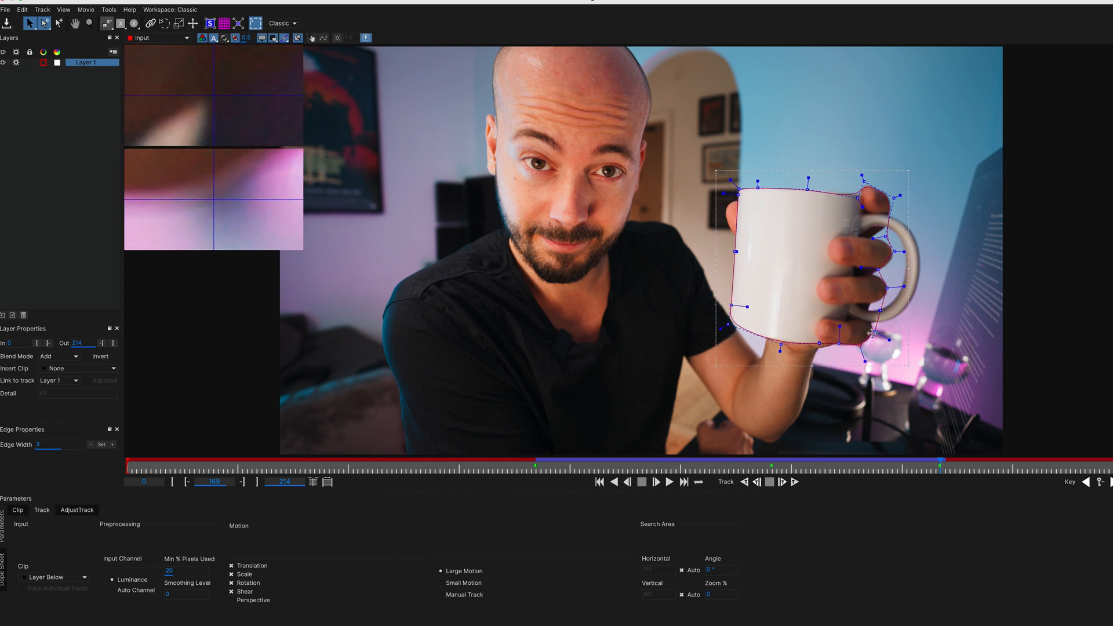
pyautogui.click(794, 481)
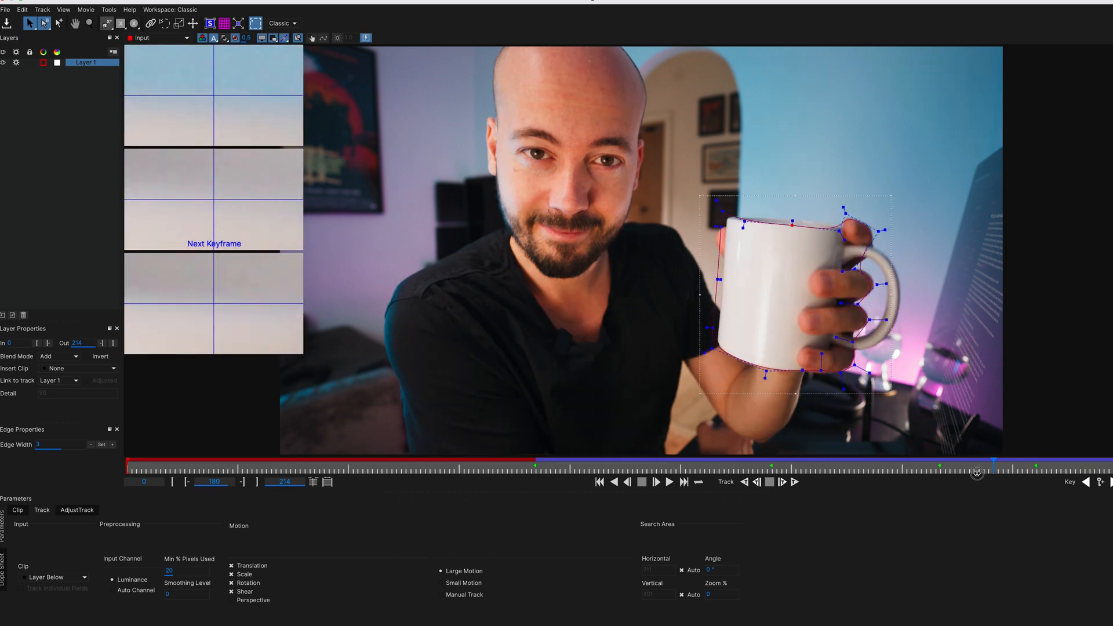
pyautogui.moveTo(976, 467); pyautogui.dragTo(843, 458)
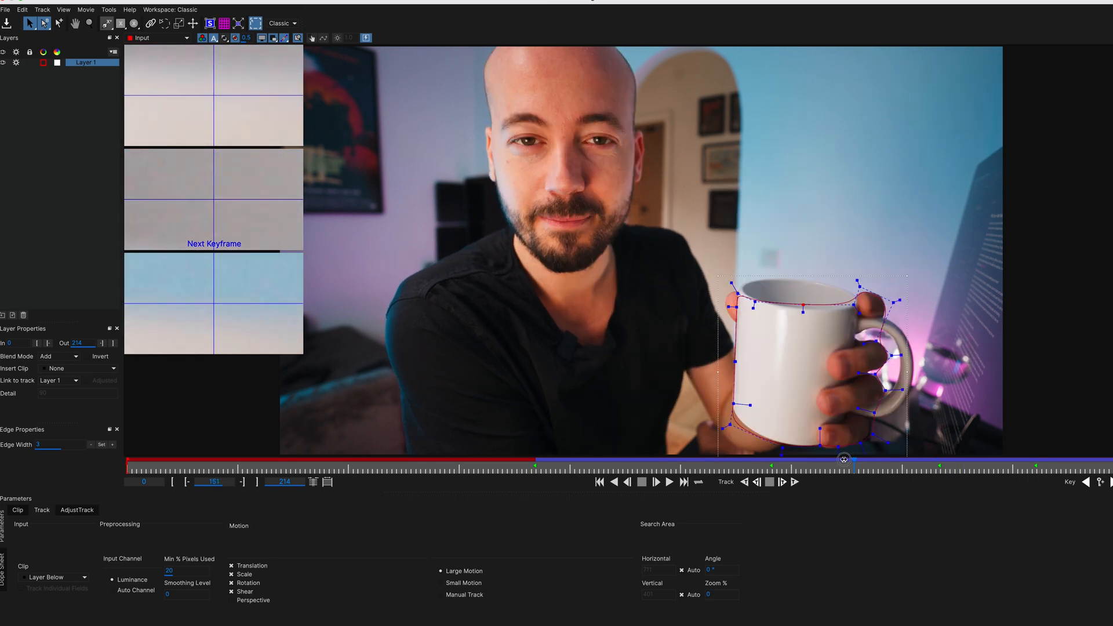
# - Scrub back to the clip start, track the mug backward, and close Mocha AE
pyautogui.moveTo(843, 459); pyautogui.dragTo(709, 463)
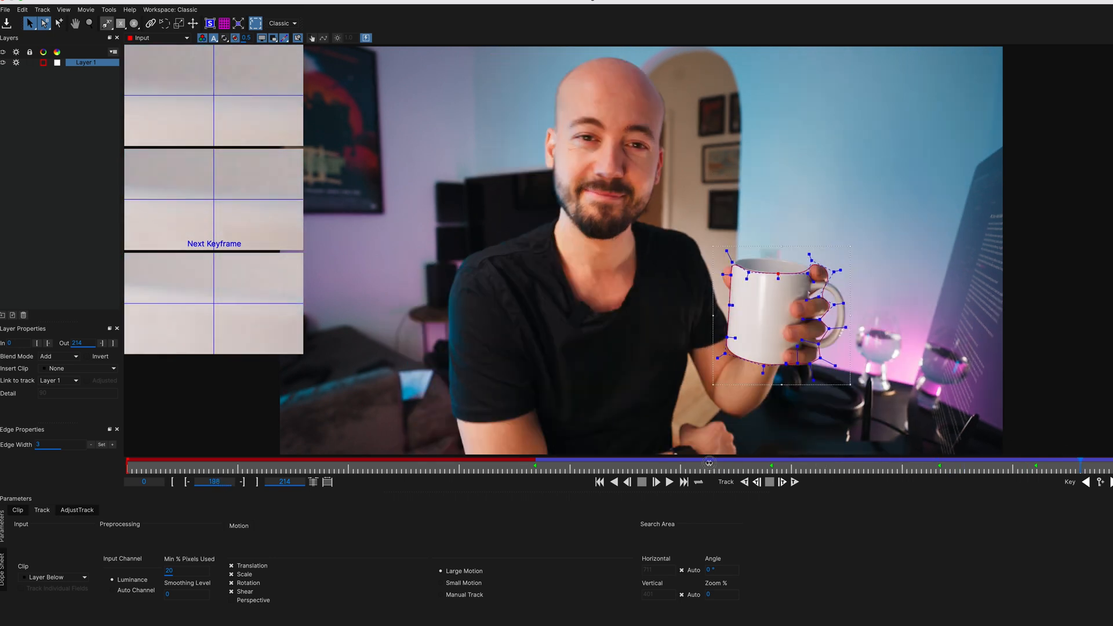
pyautogui.moveTo(709, 463); pyautogui.dragTo(540, 470)
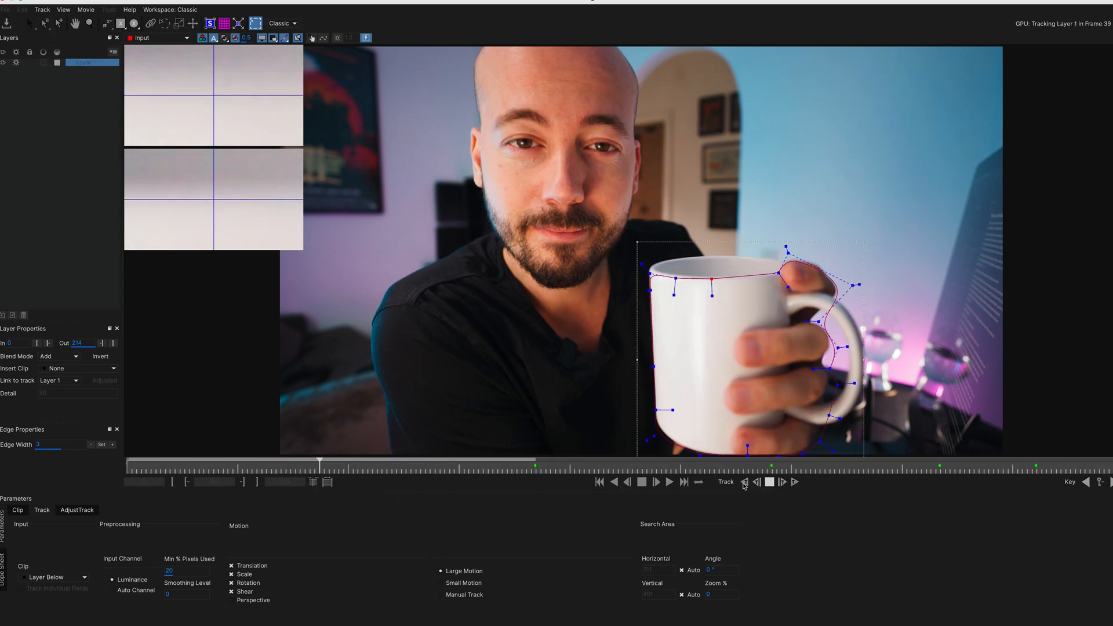
pyautogui.click(770, 482)
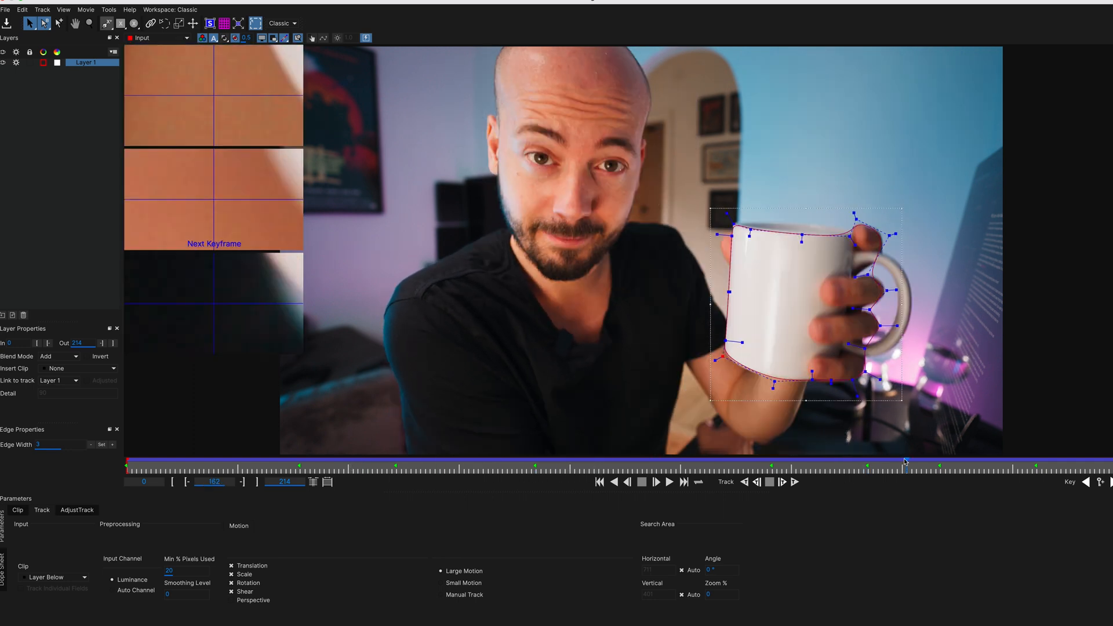
pyautogui.doubleClick(85, 63)
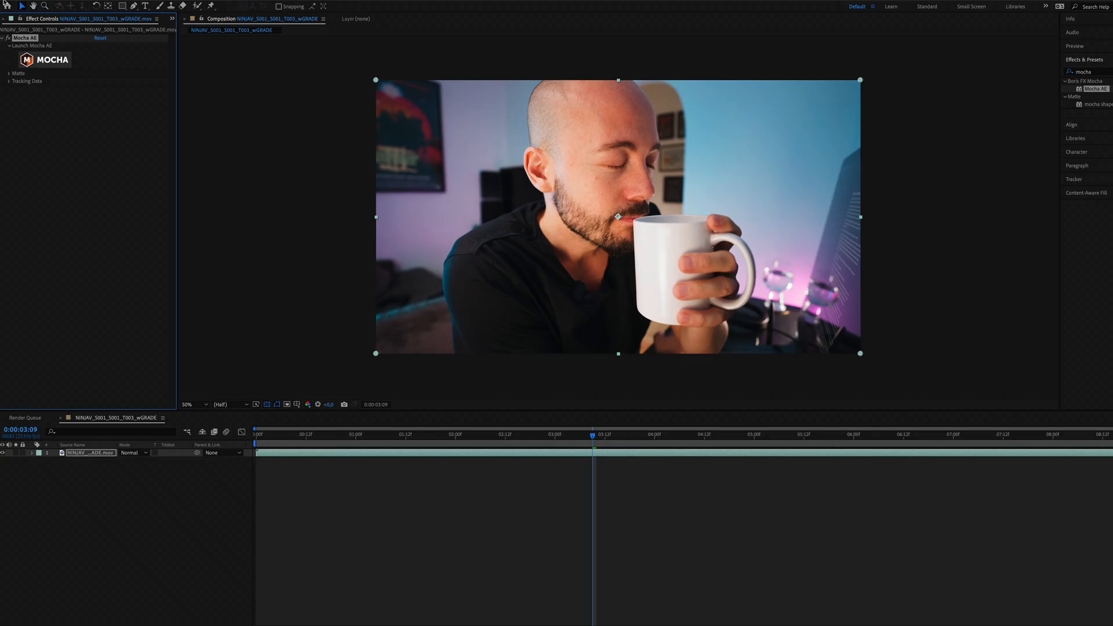
pyautogui.moveTo(465, 534)
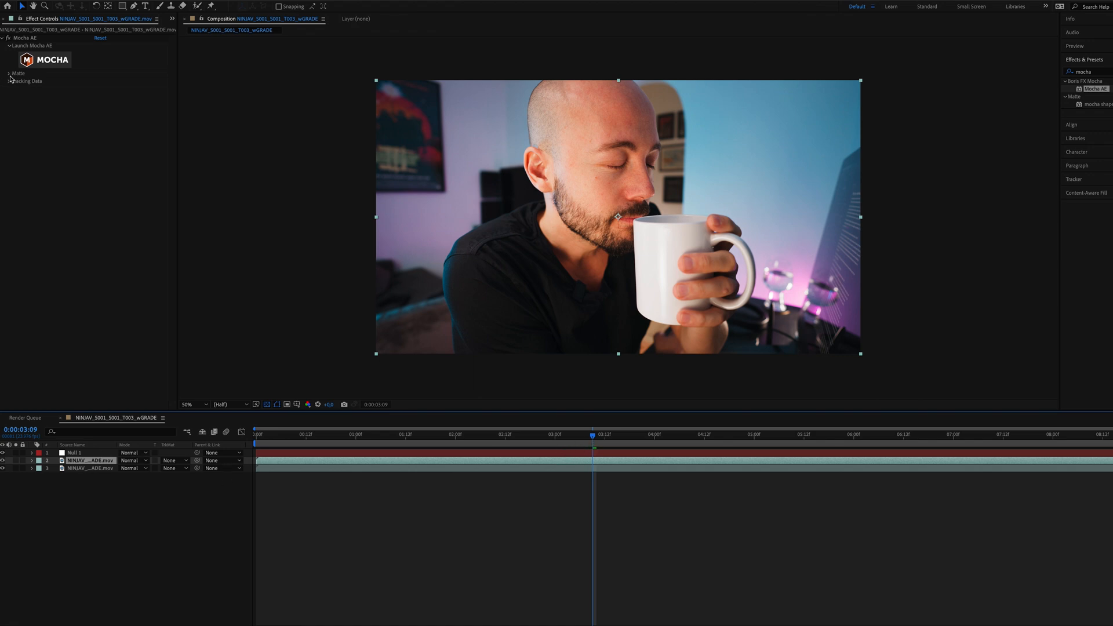
# - Expand Matte and Tracking Data, create AE masks from the mug shape, and check another frame
pyautogui.click(9, 73)
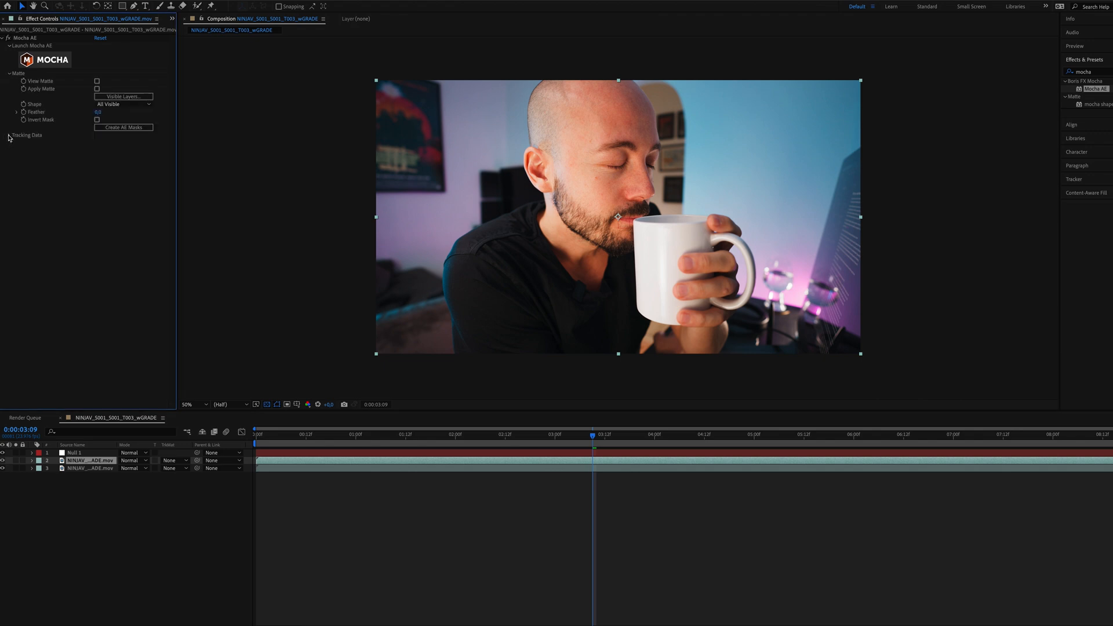
pyautogui.click(9, 136)
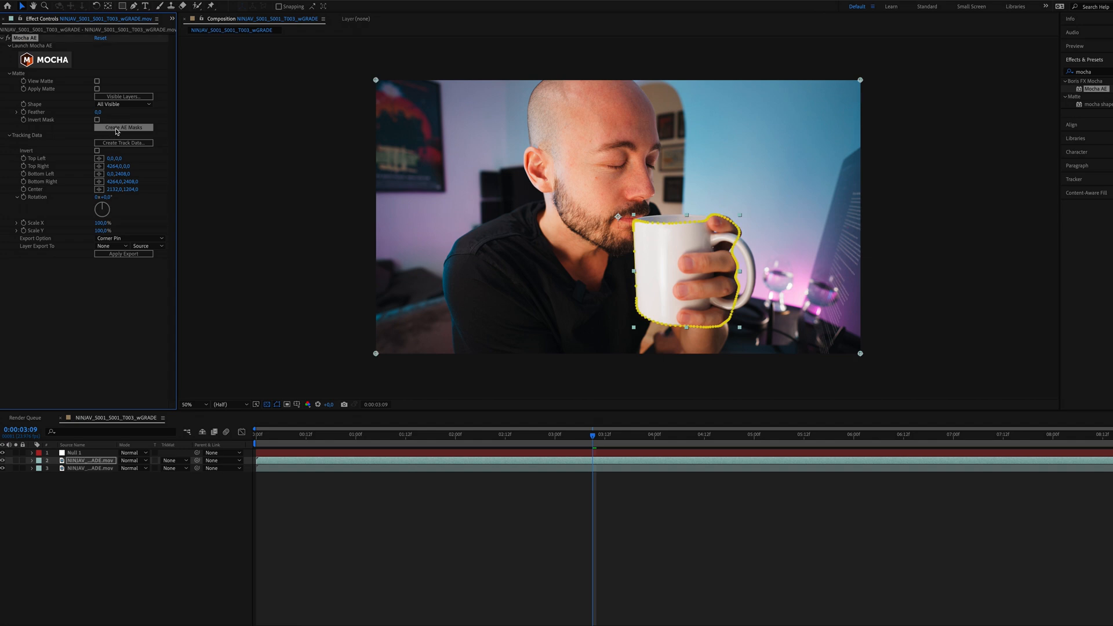
pyautogui.click(123, 127)
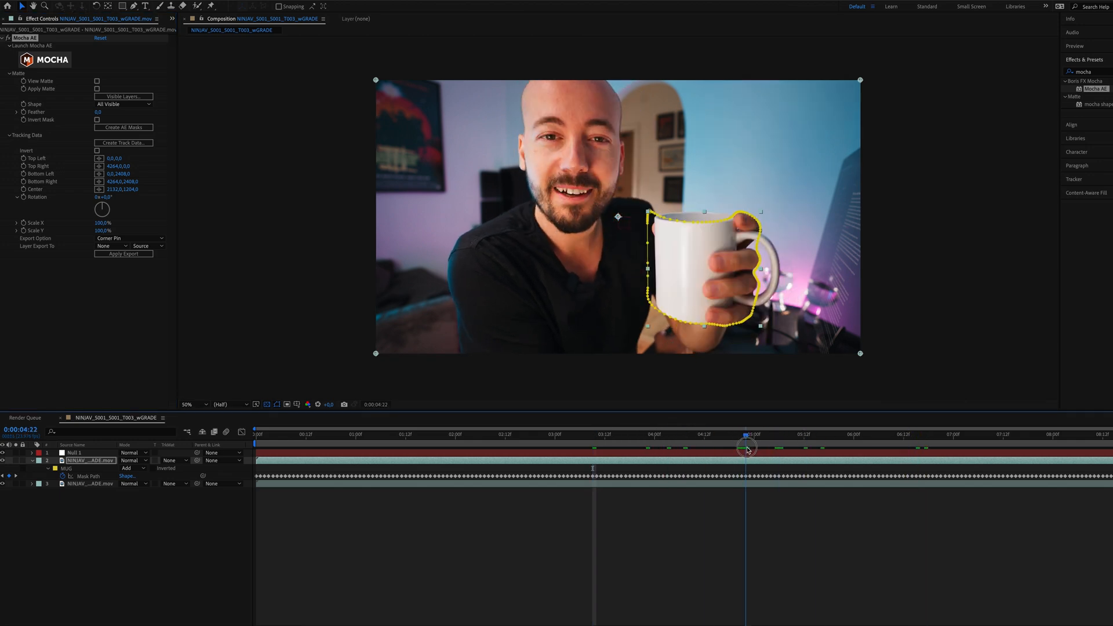
pyautogui.click(639, 434)
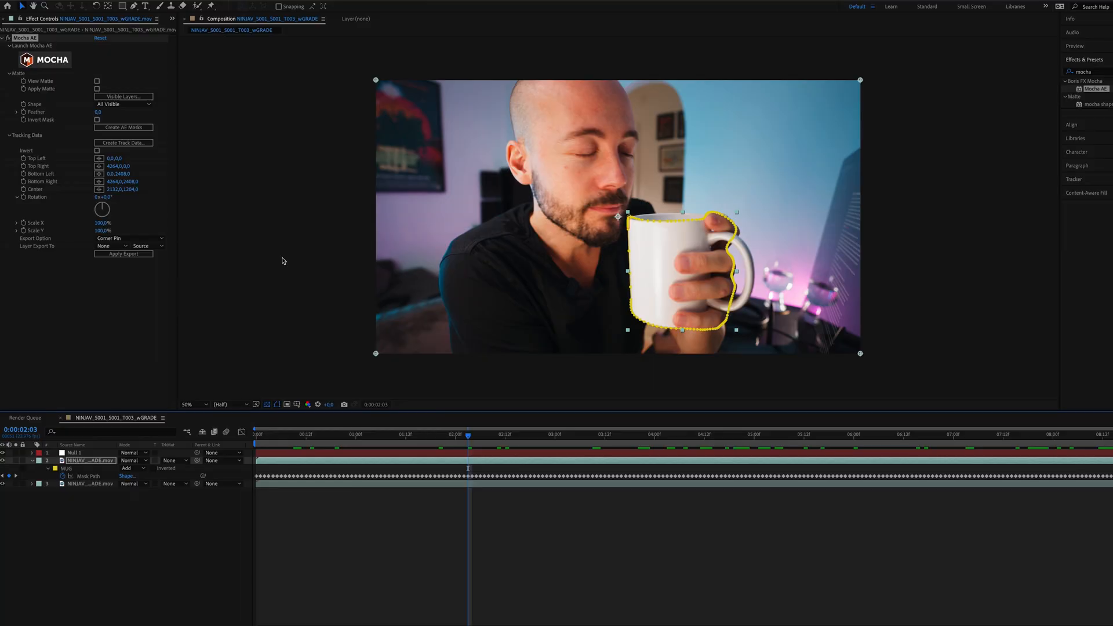
pyautogui.moveTo(218, 187)
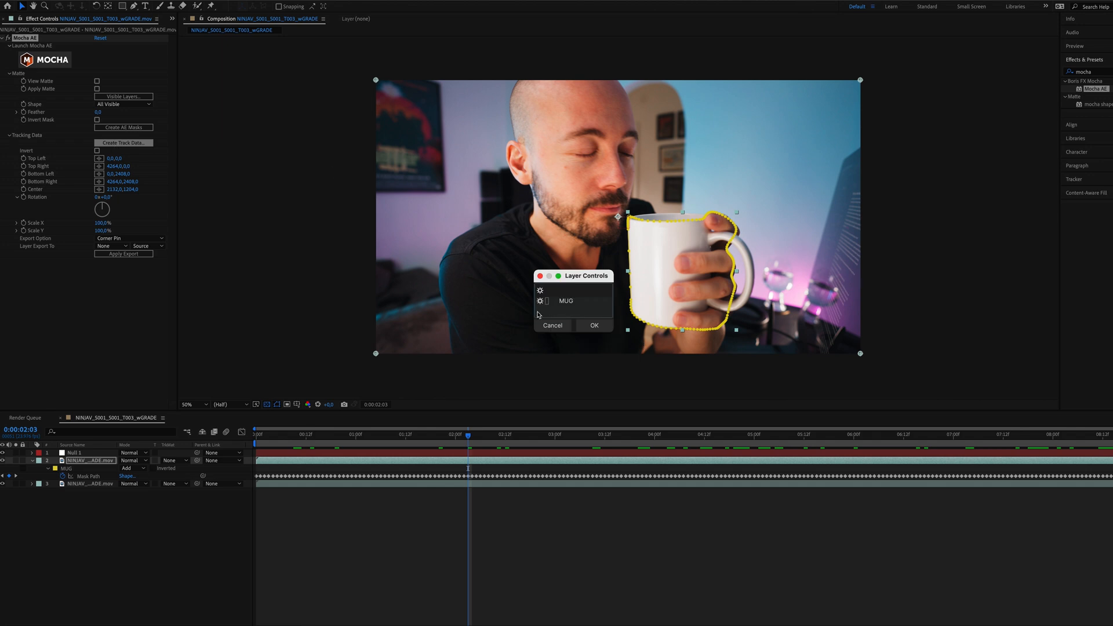
pyautogui.moveTo(575, 307)
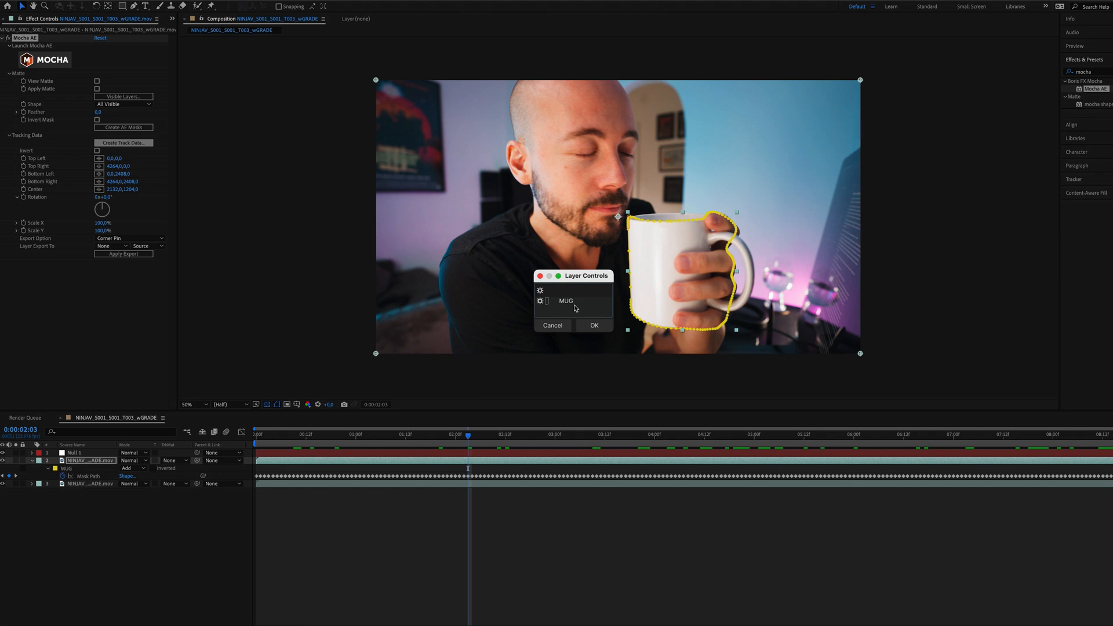
pyautogui.moveTo(582, 310)
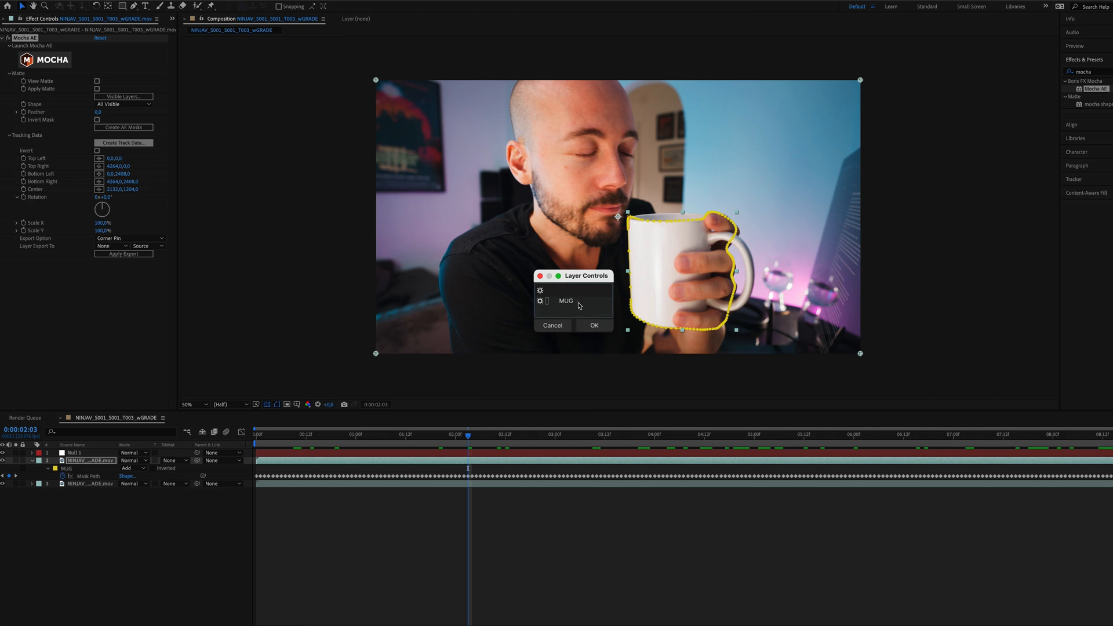
# - Confirm Create Track Data using the MUG layer
pyautogui.click(593, 326)
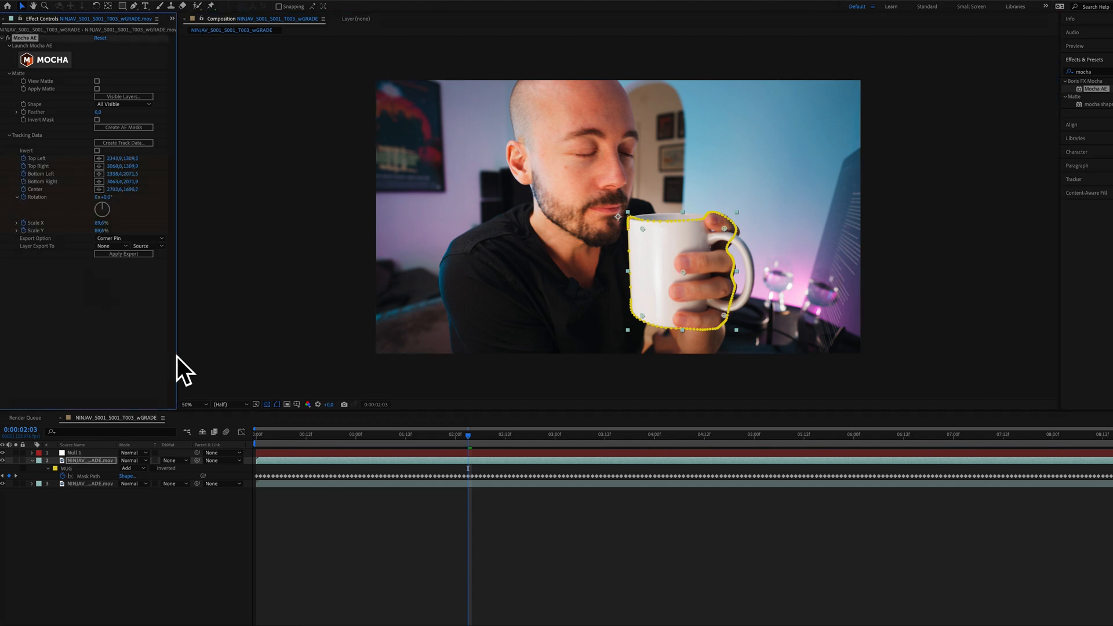
# - Export the mug track as Transform data to Null 1
pyautogui.click(26, 483)
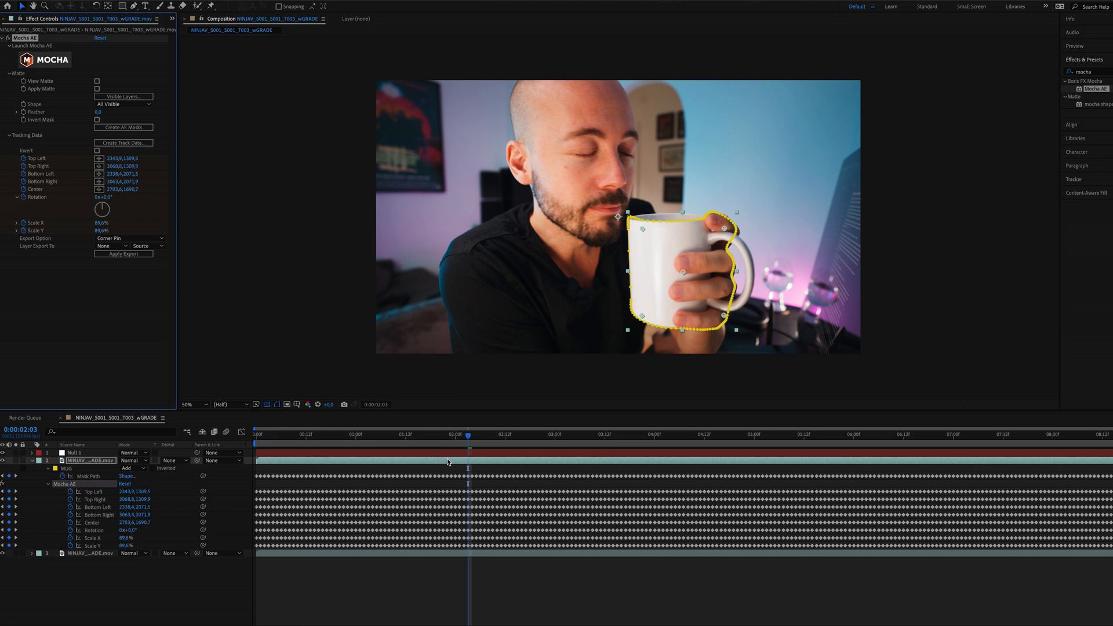
pyautogui.moveTo(135, 281)
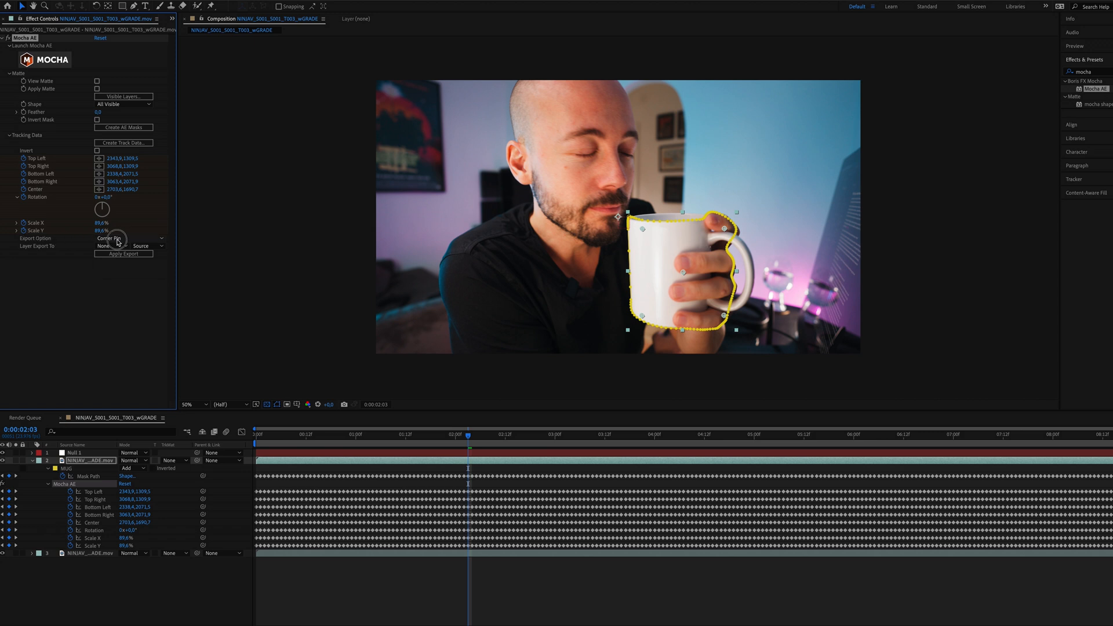
pyautogui.click(127, 238)
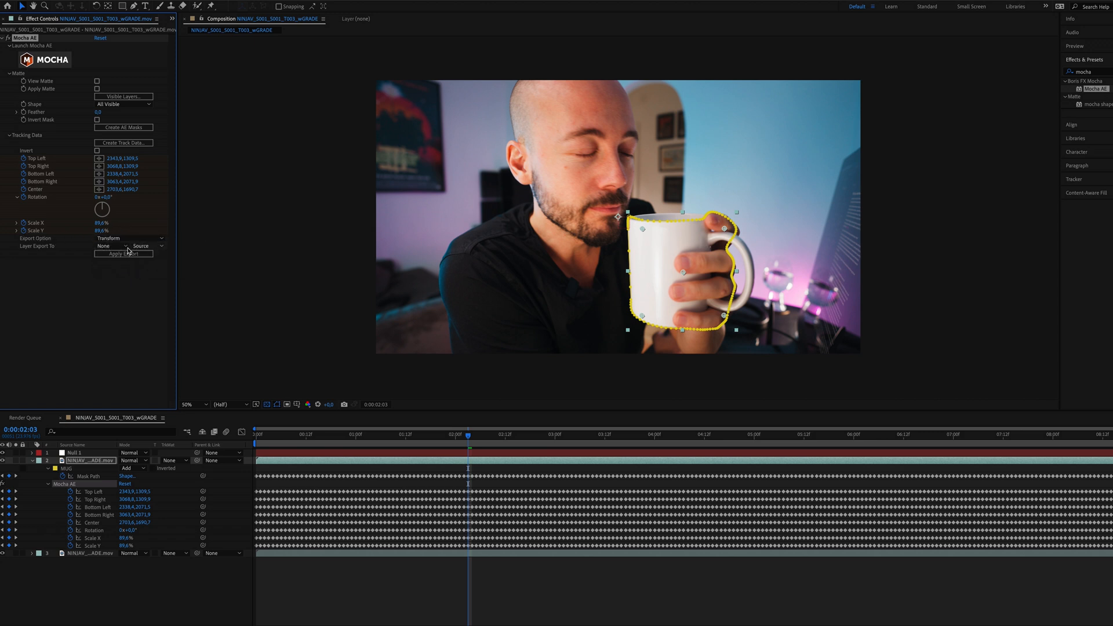
pyautogui.click(112, 246)
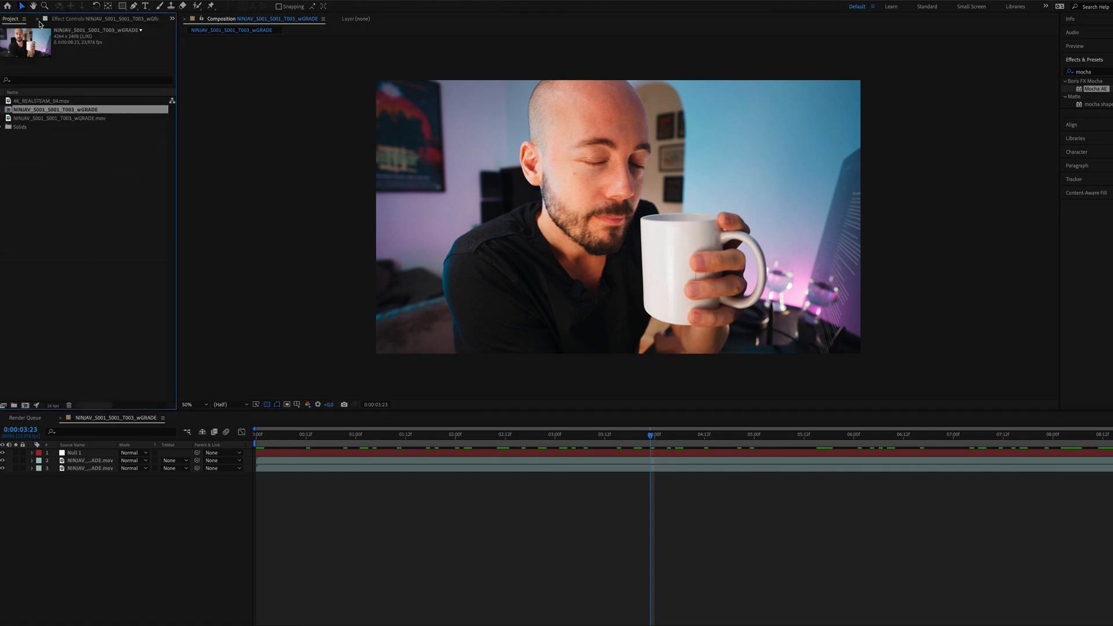
# - Add the 4K_REALSTEAM_04 steam clip above the mug layer, scaled to 122%
pyautogui.click(42, 100)
pyautogui.write('tint')
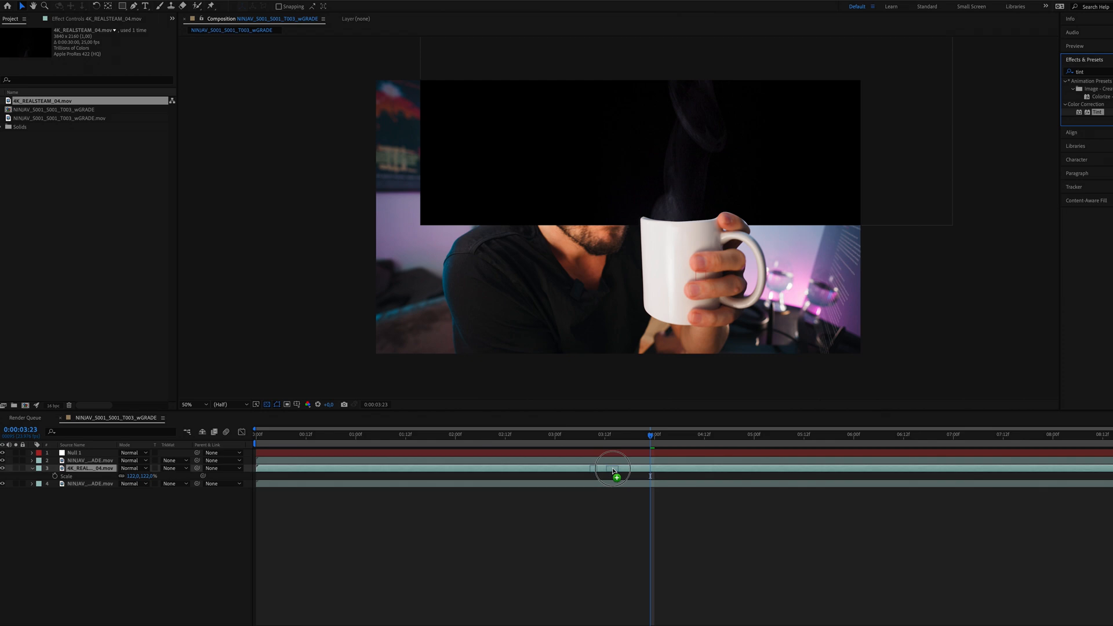
# - Apply the Tint effect from Effects & Presets to the steam clip layer
pyautogui.click(88, 468)
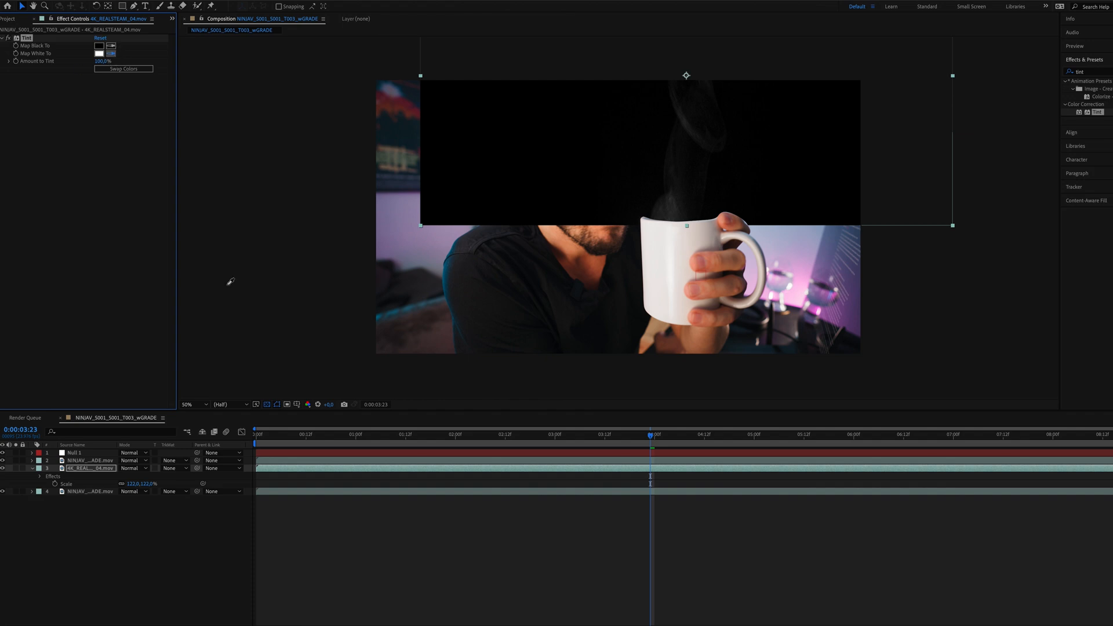
pyautogui.moveTo(663, 240)
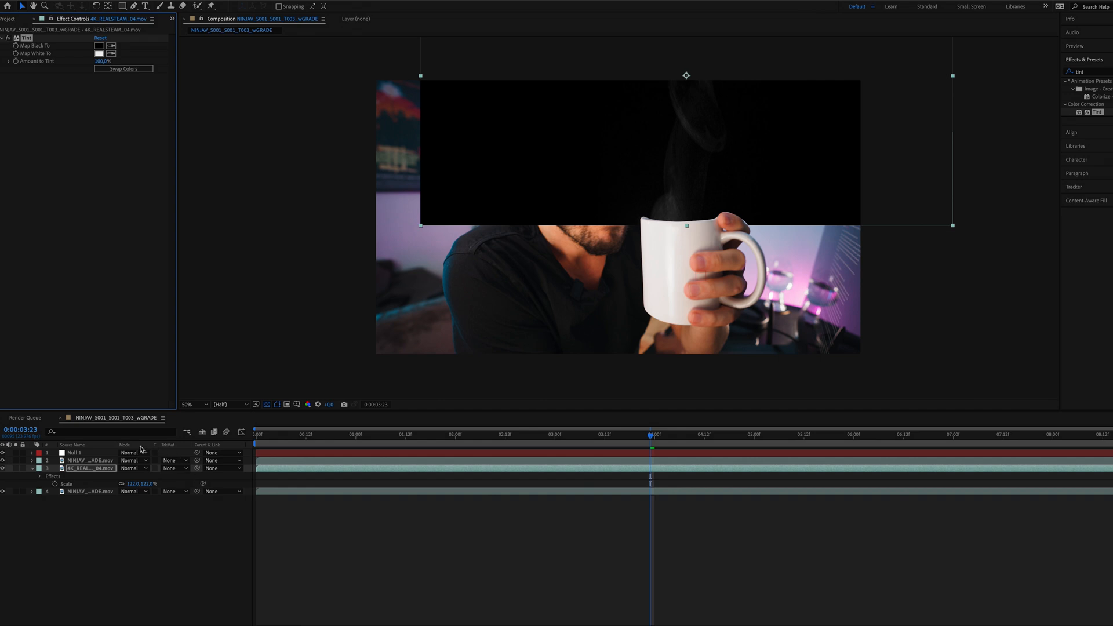
# - Set the steam layer's blending mode to Screen and parent it to Null 1
pyautogui.click(132, 460)
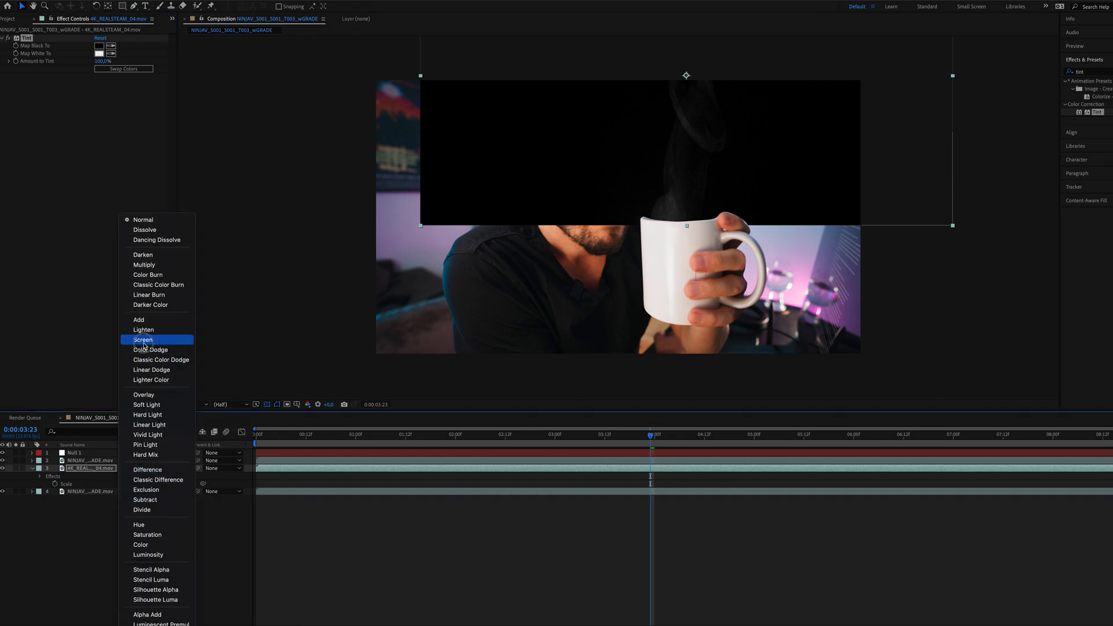
pyautogui.click(142, 339)
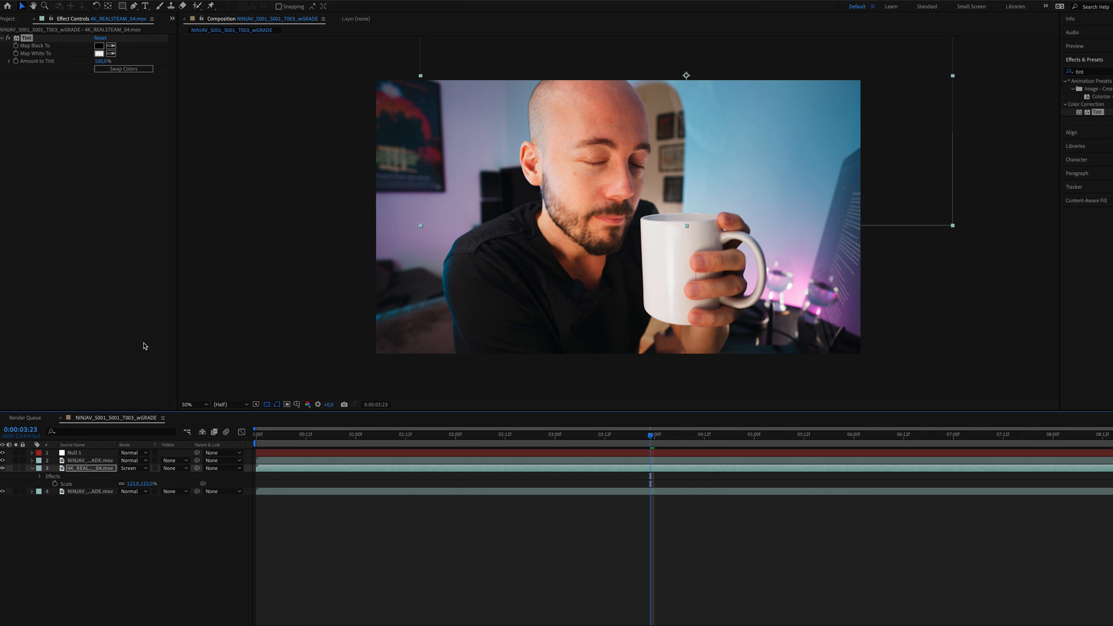
pyautogui.moveTo(128, 475)
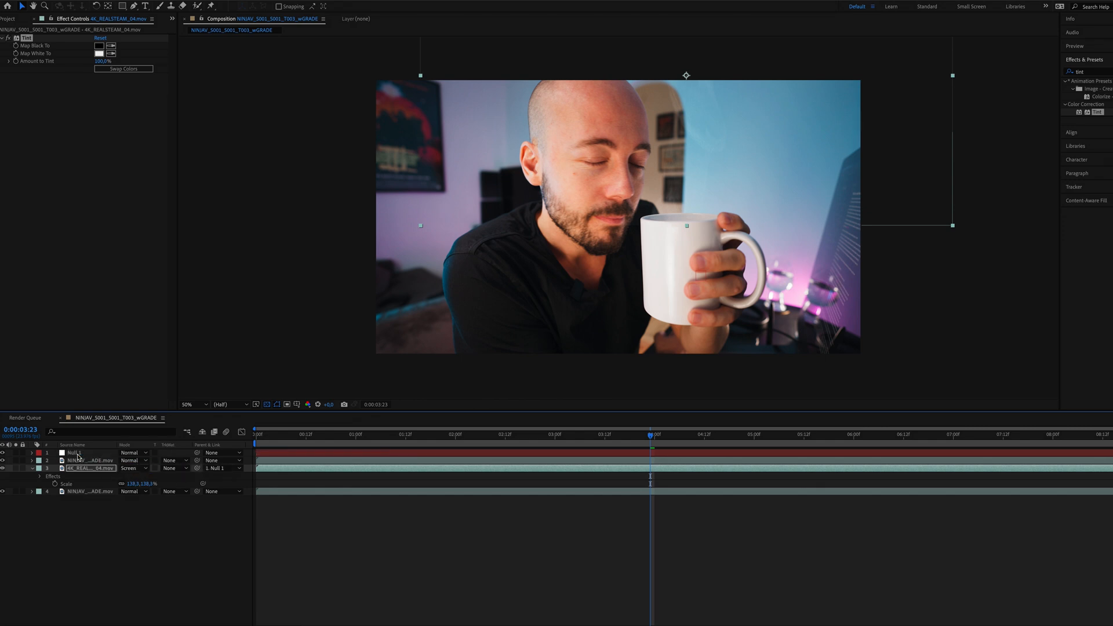
pyautogui.click(256, 433)
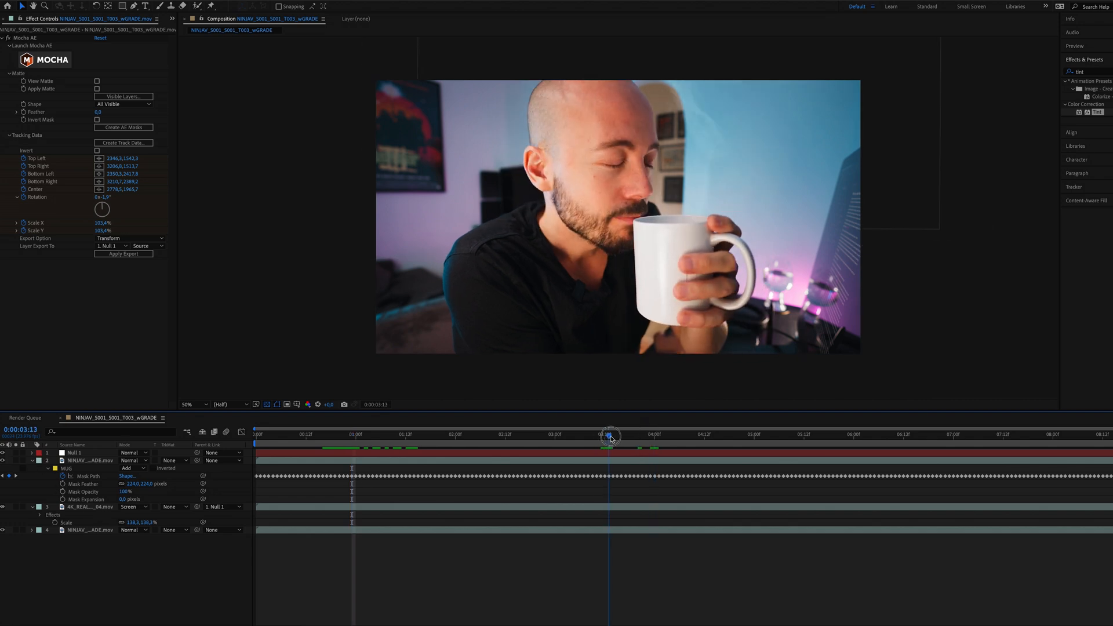
# - Draw Mask 1 on the steam layer with the Pen tool and feather it 350 pixels
pyautogui.click(88, 506)
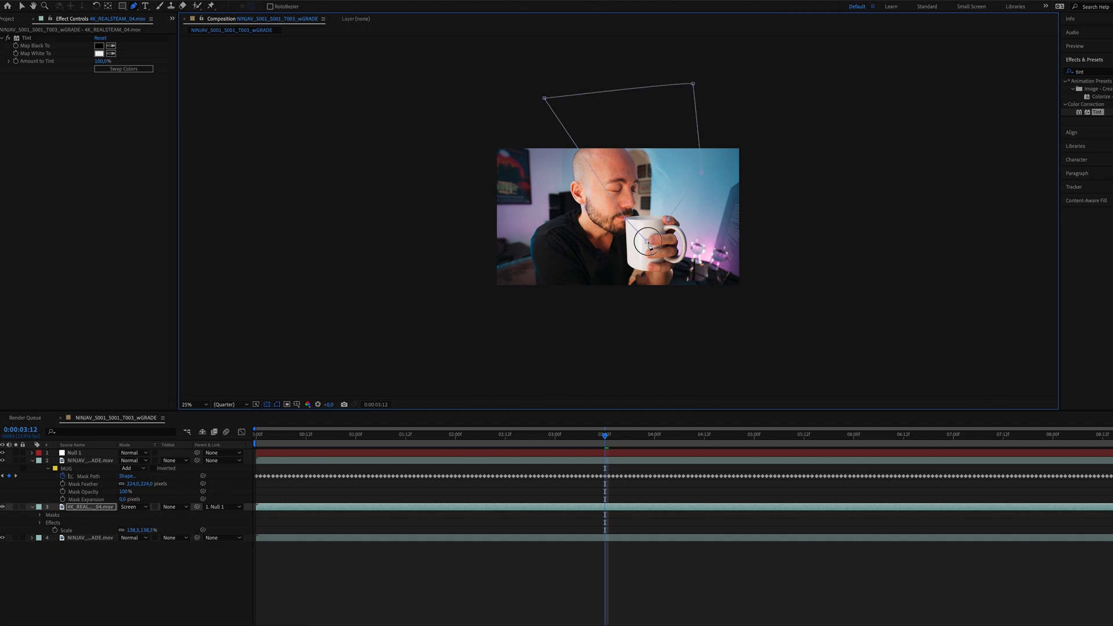
pyautogui.click(186, 404)
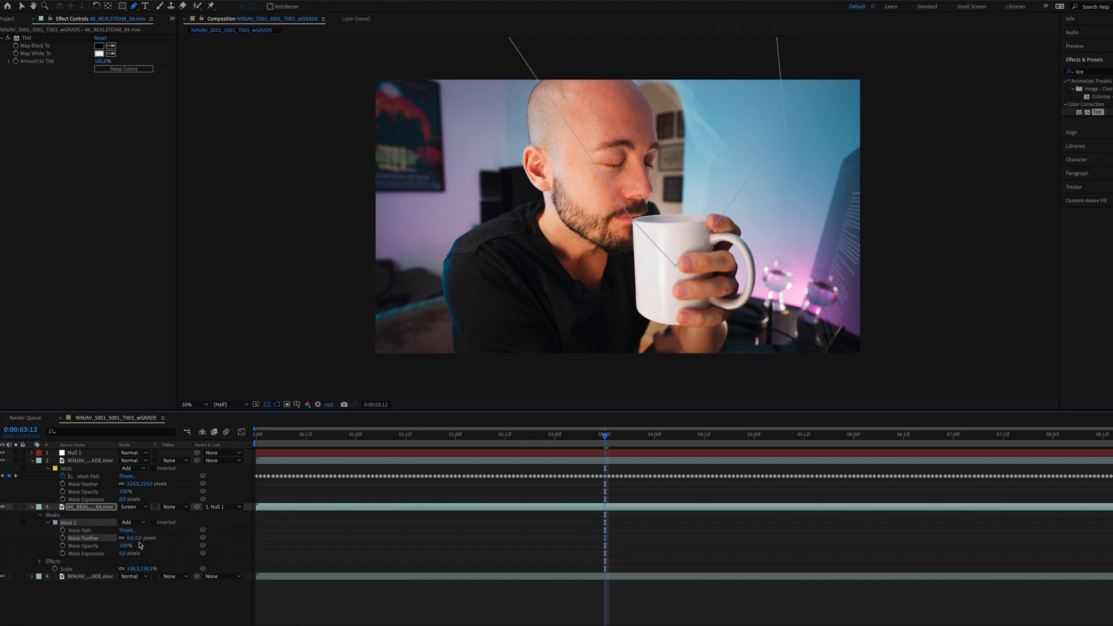
pyautogui.moveTo(132, 537); pyautogui.dragTo(281, 537)
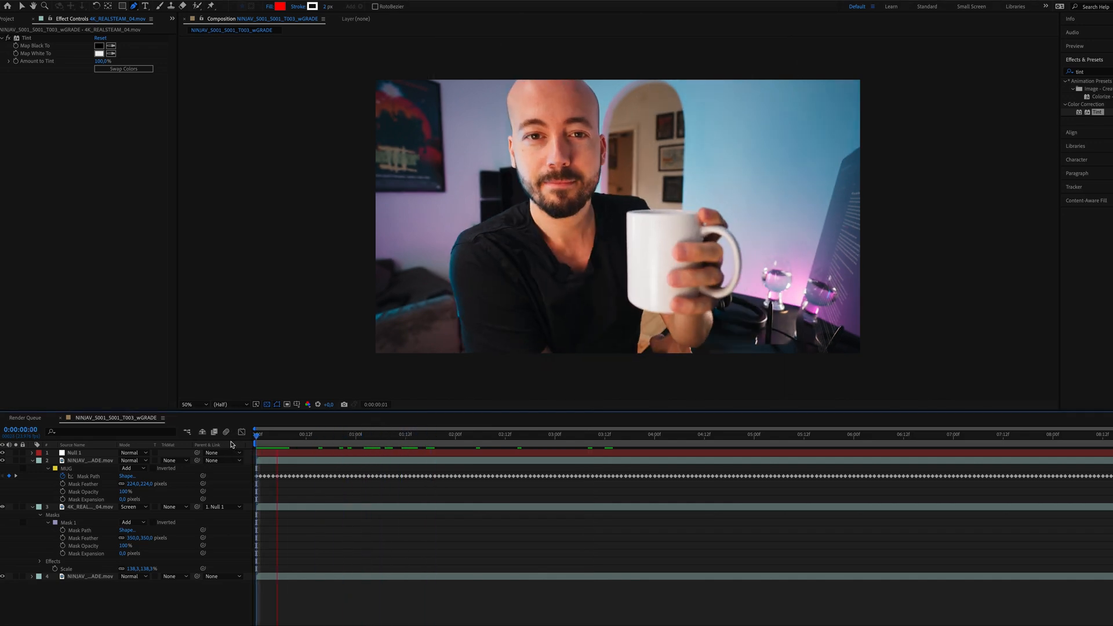
pyautogui.click(480, 433)
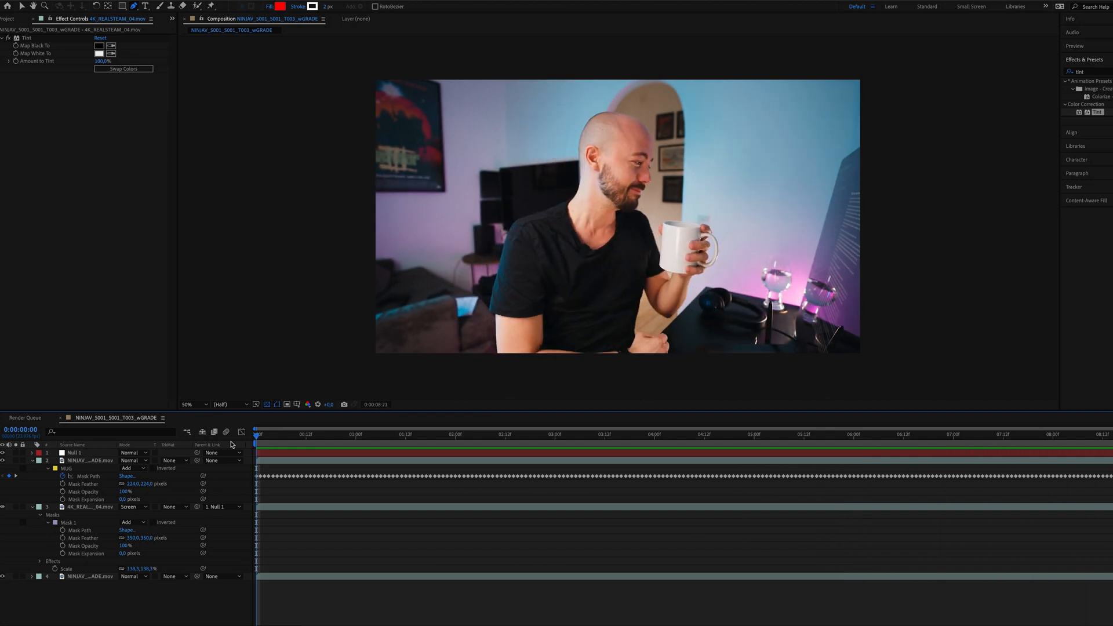
pyautogui.click(451, 434)
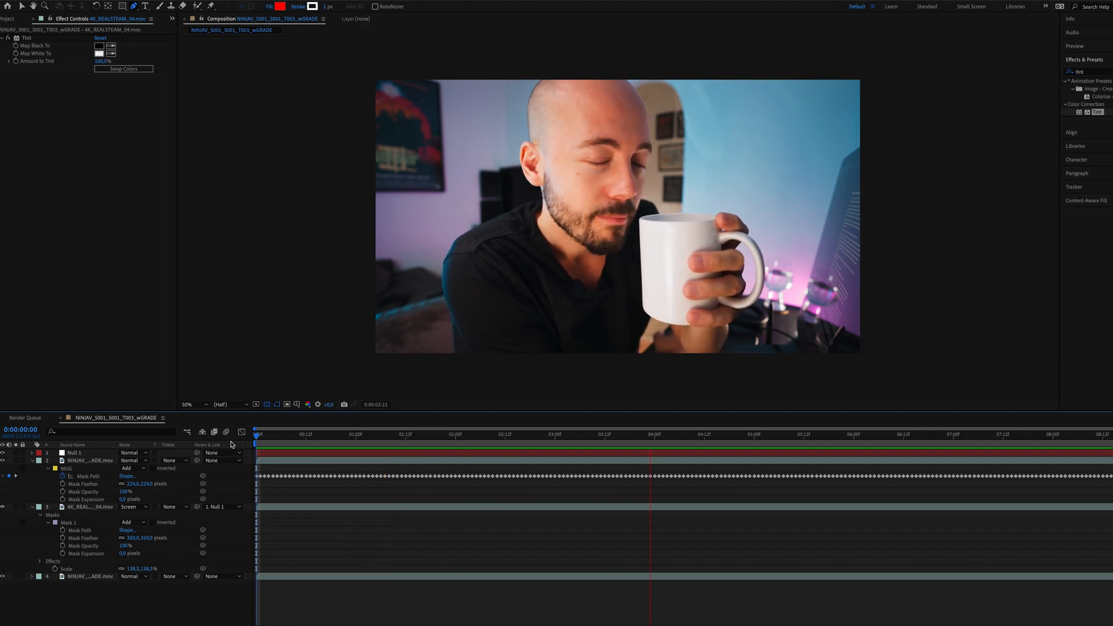
pyautogui.click(843, 434)
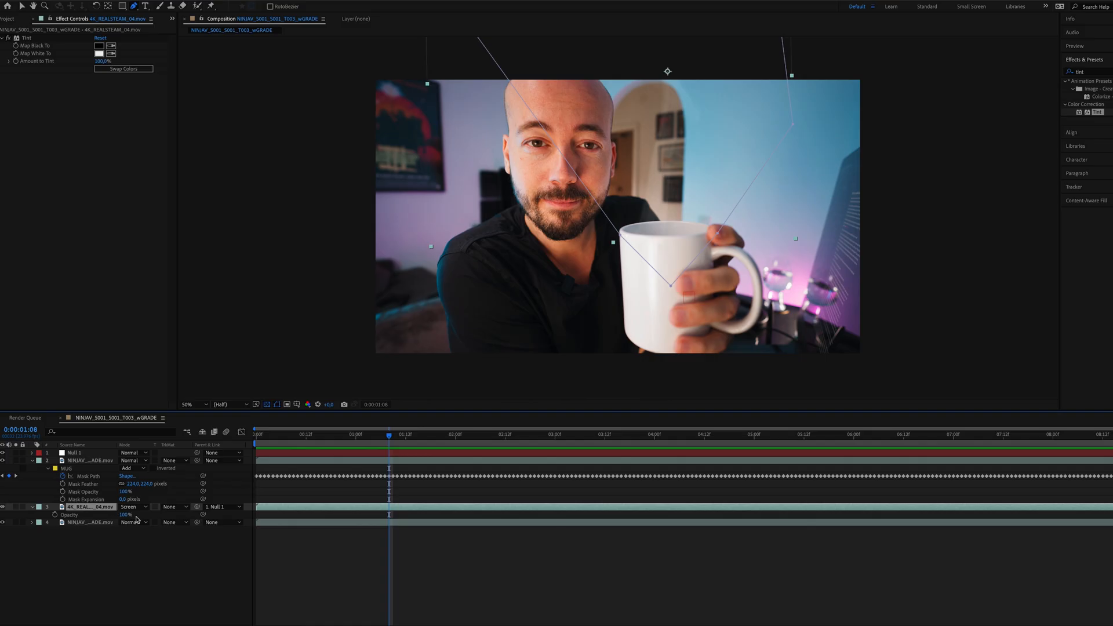
# - Scrub the steam layer's Opacity down from 100%
pyautogui.moveTo(126, 514); pyautogui.dragTo(117, 515)
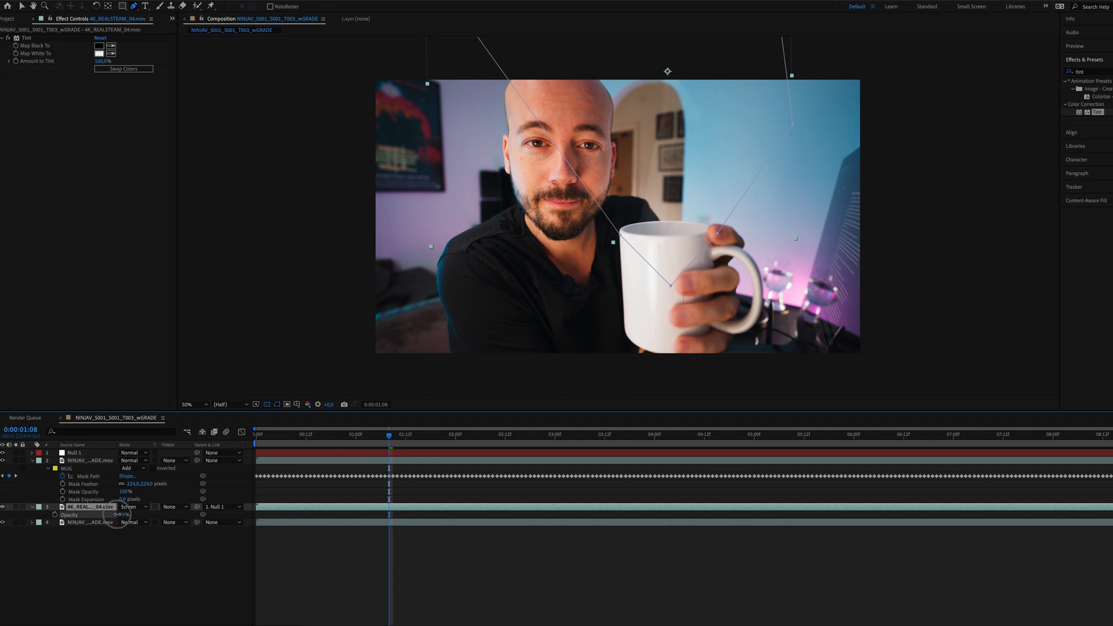